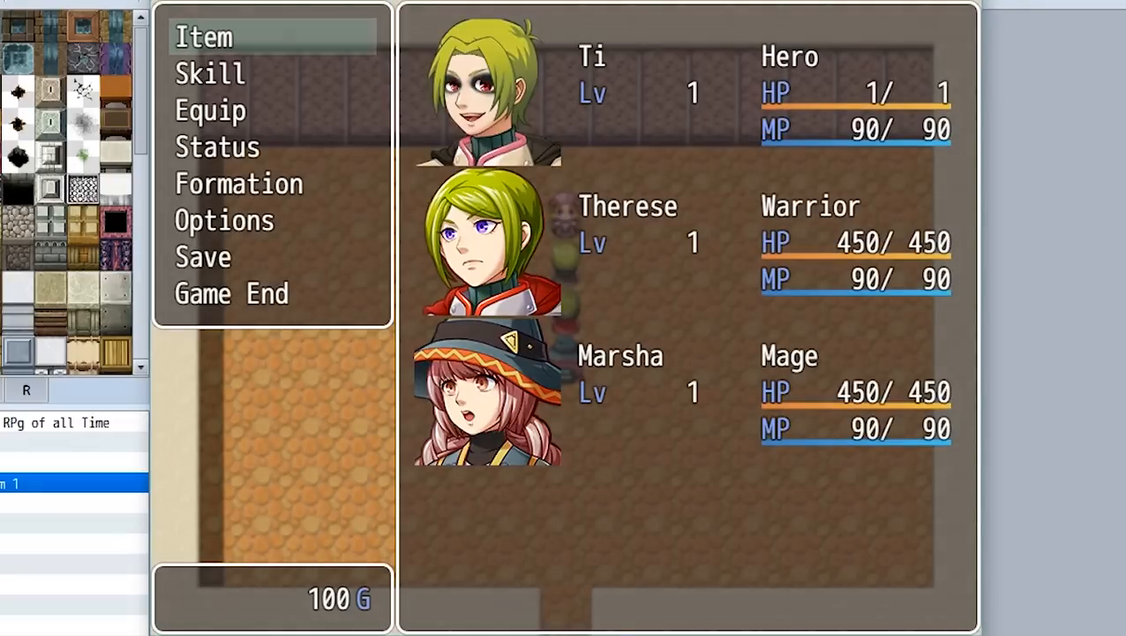
Step: Exit the running playtest to return to the map editor
{"action": "key", "text": "escape"}
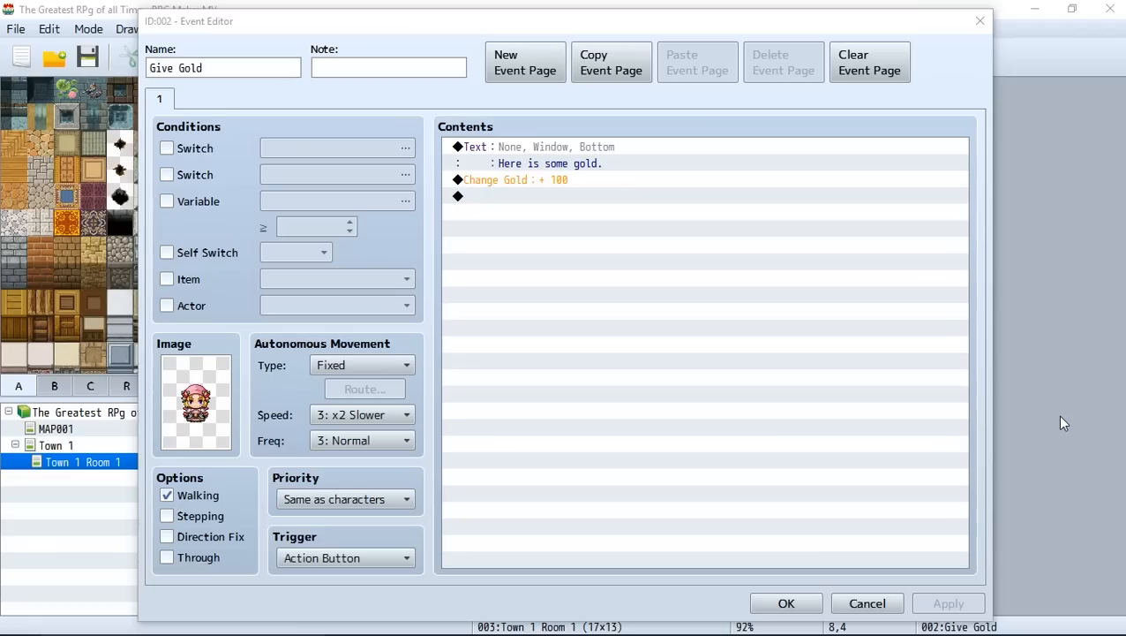
{"action": "mouse_move", "coordinate": [543, 308]}
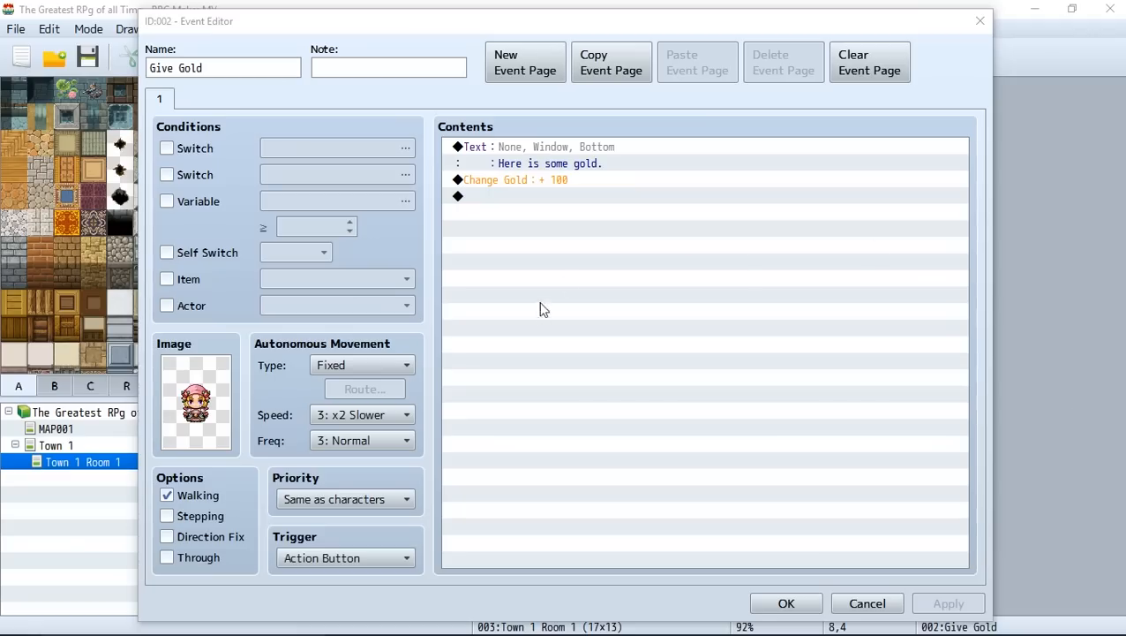
{"action": "mouse_move", "coordinate": [450, 374]}
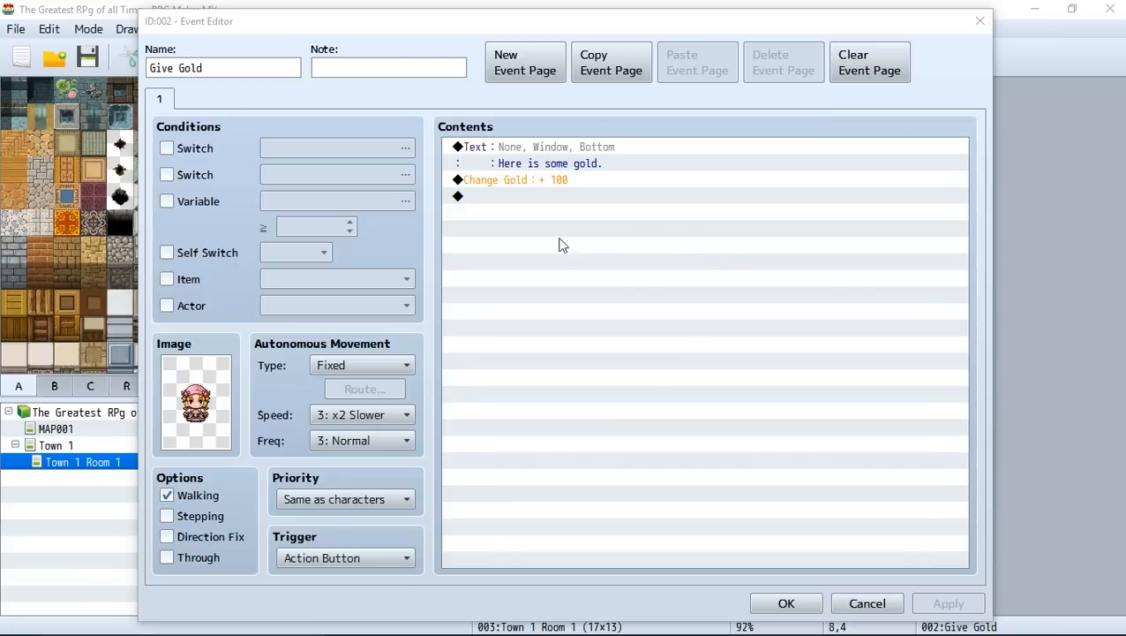
Step: Add a Control Switches command turning switch 0002 'Stop Giving Gold' ON after the gold
{"action": "left_click", "coordinate": [533, 180]}
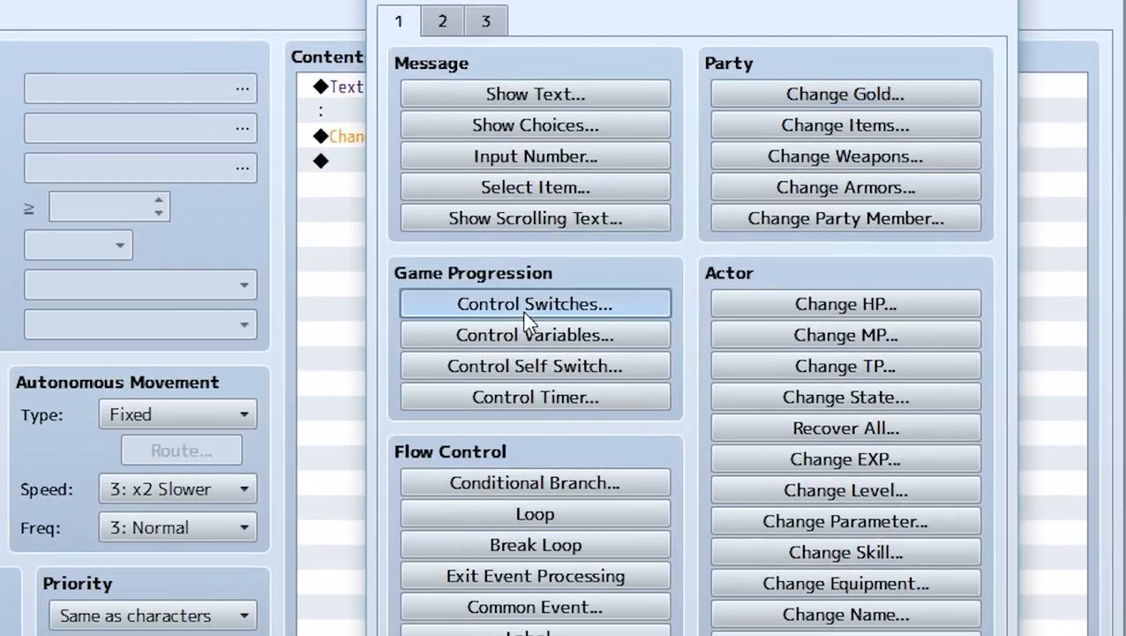
{"action": "left_click", "coordinate": [533, 304]}
{"action": "type", "text": "S"}
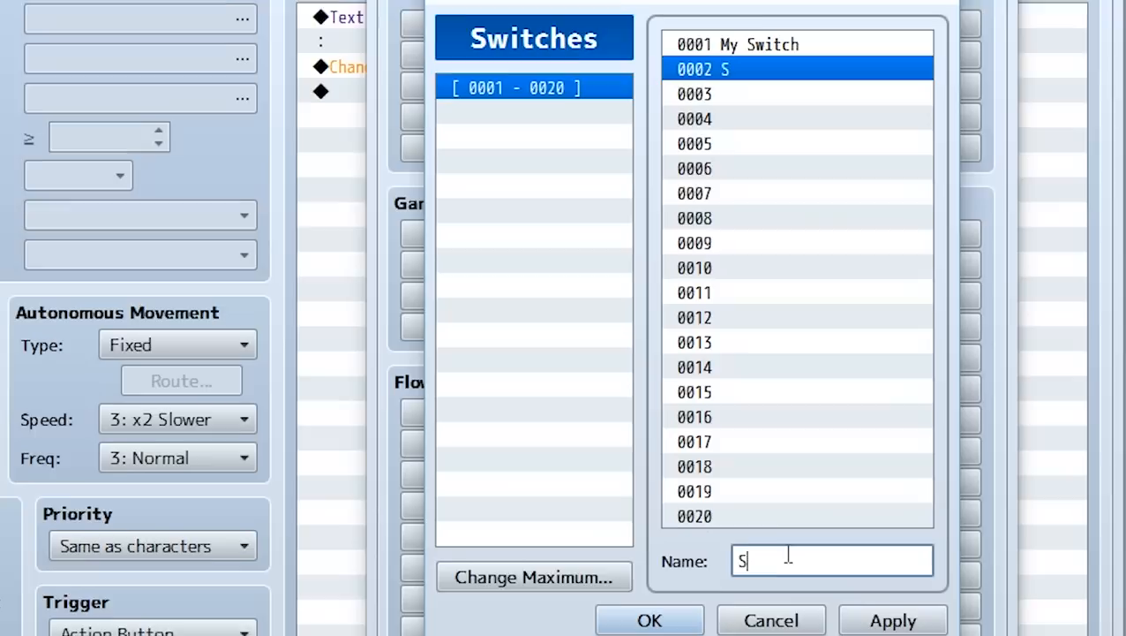
{"action": "type", "text": "top Giving G"}
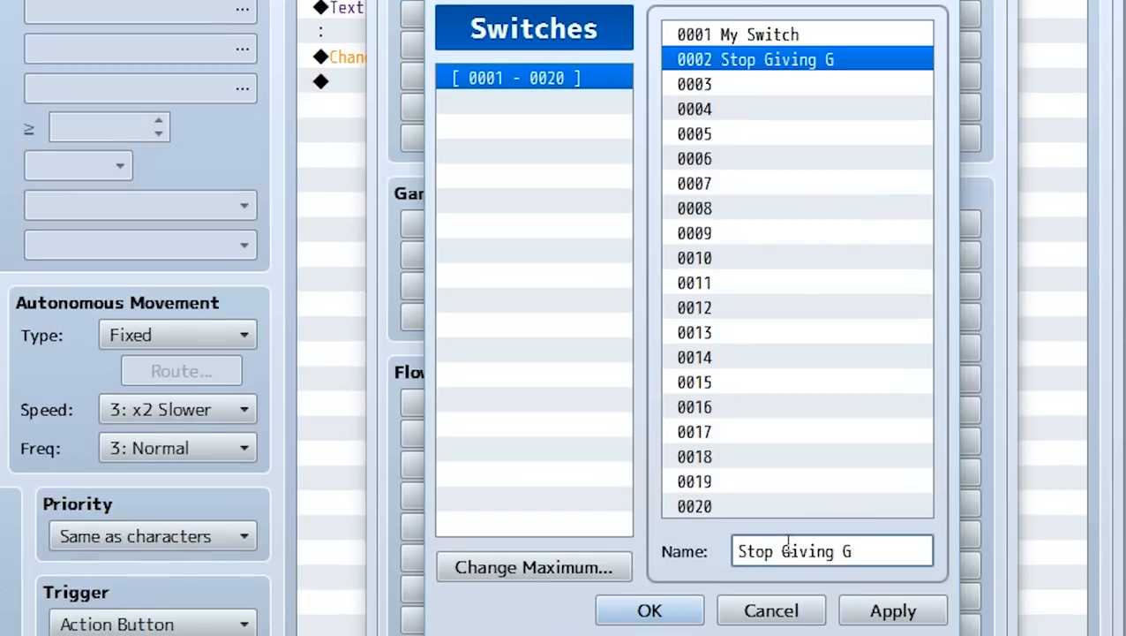
{"action": "left_click", "coordinate": [650, 611]}
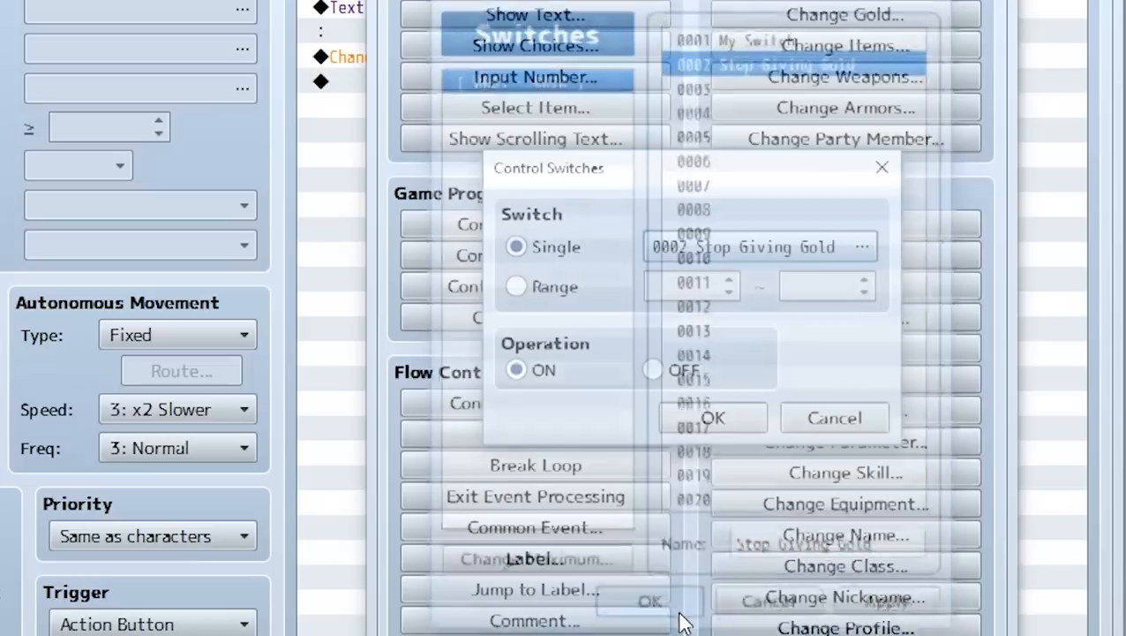
{"action": "left_click", "coordinate": [712, 416]}
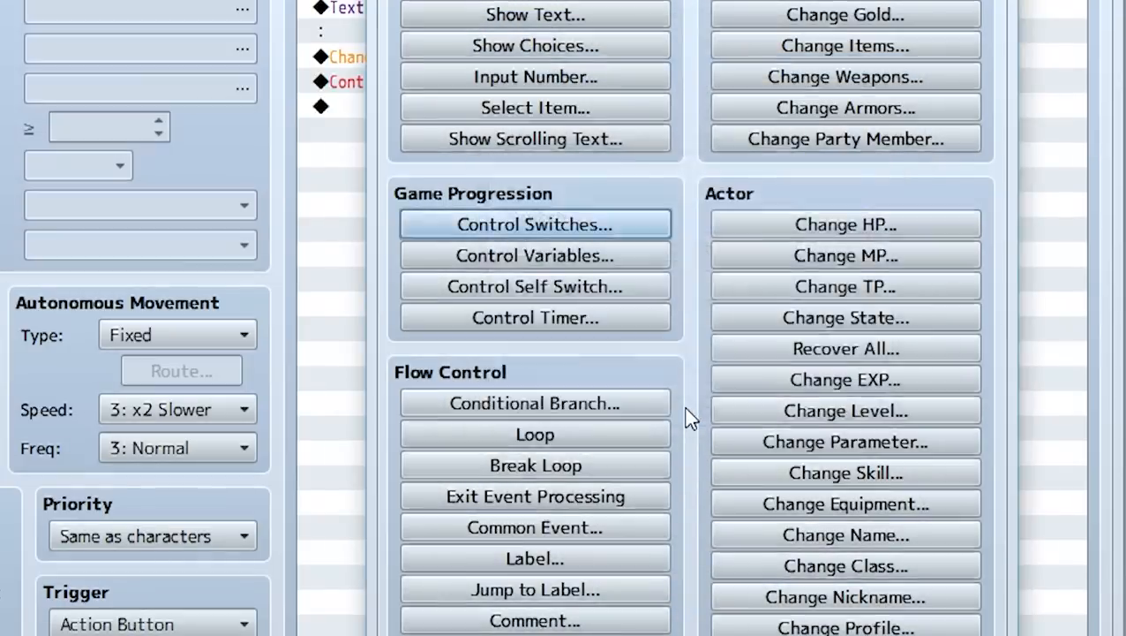
Step: Review the Change Gold and new Stop Giving Gold commands in the contents list
{"action": "left_click", "coordinate": [533, 224]}
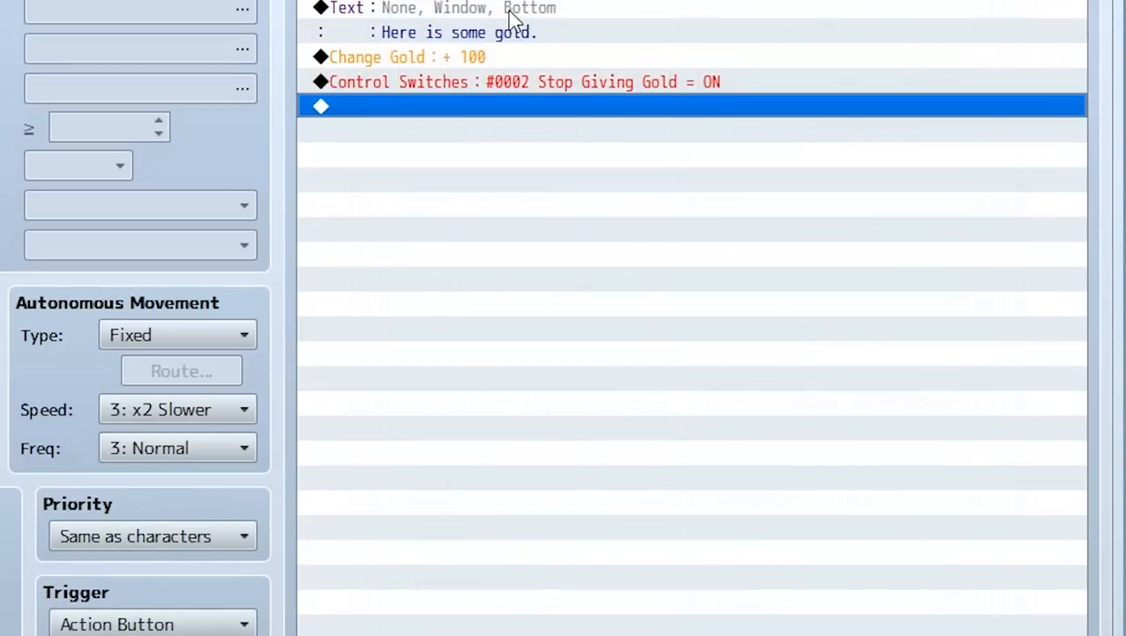
{"action": "left_click", "coordinate": [406, 57]}
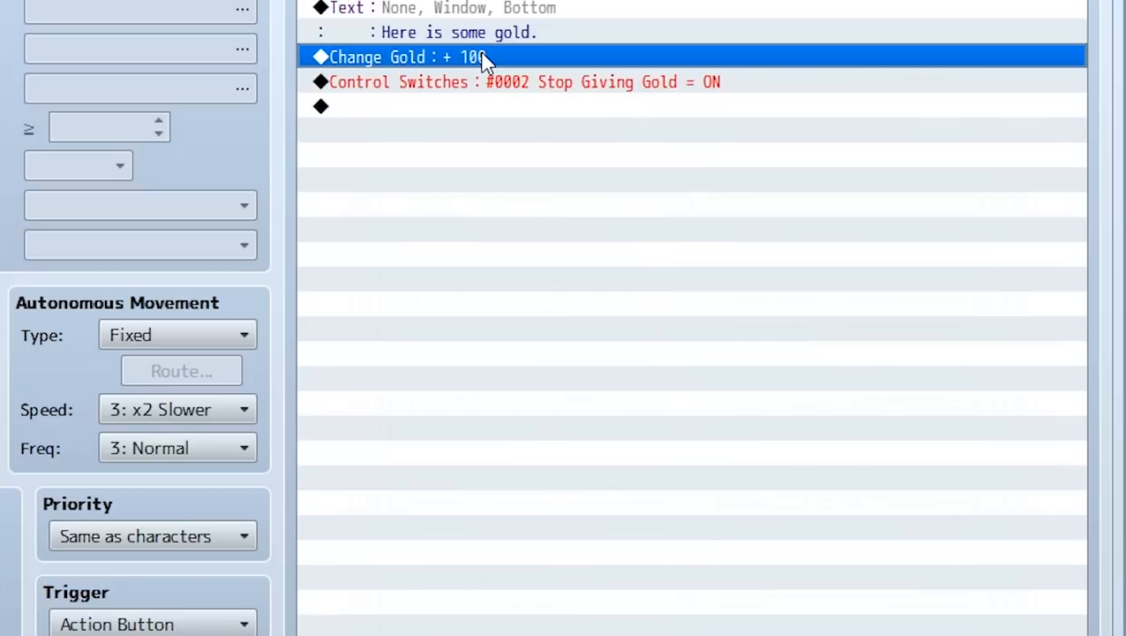
{"action": "left_click", "coordinate": [490, 81]}
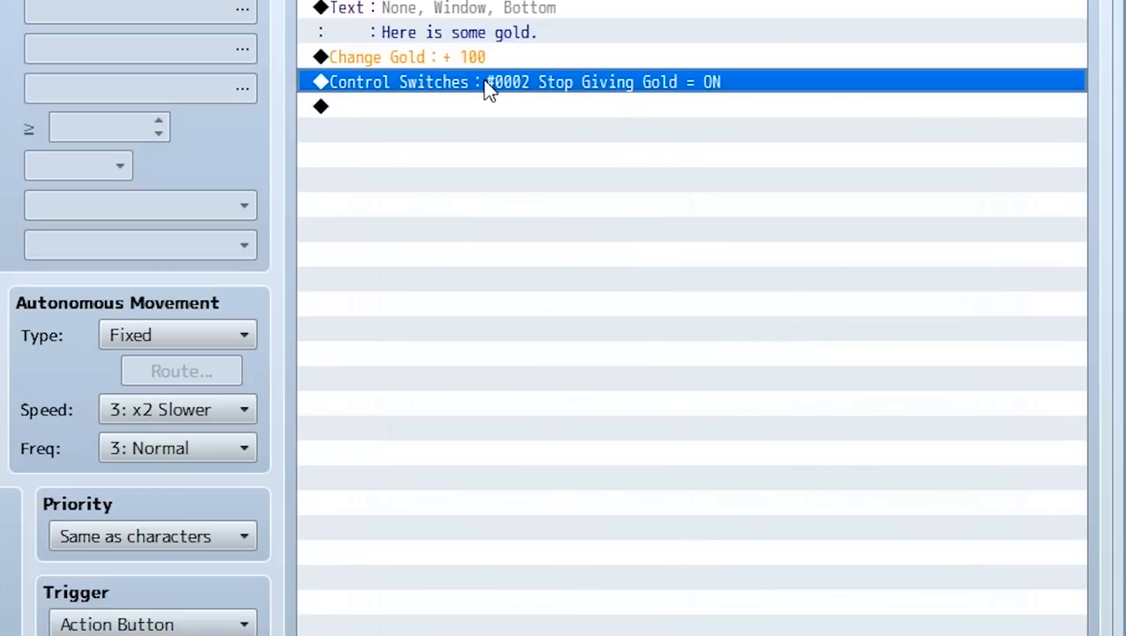
{"action": "mouse_move", "coordinate": [780, 77]}
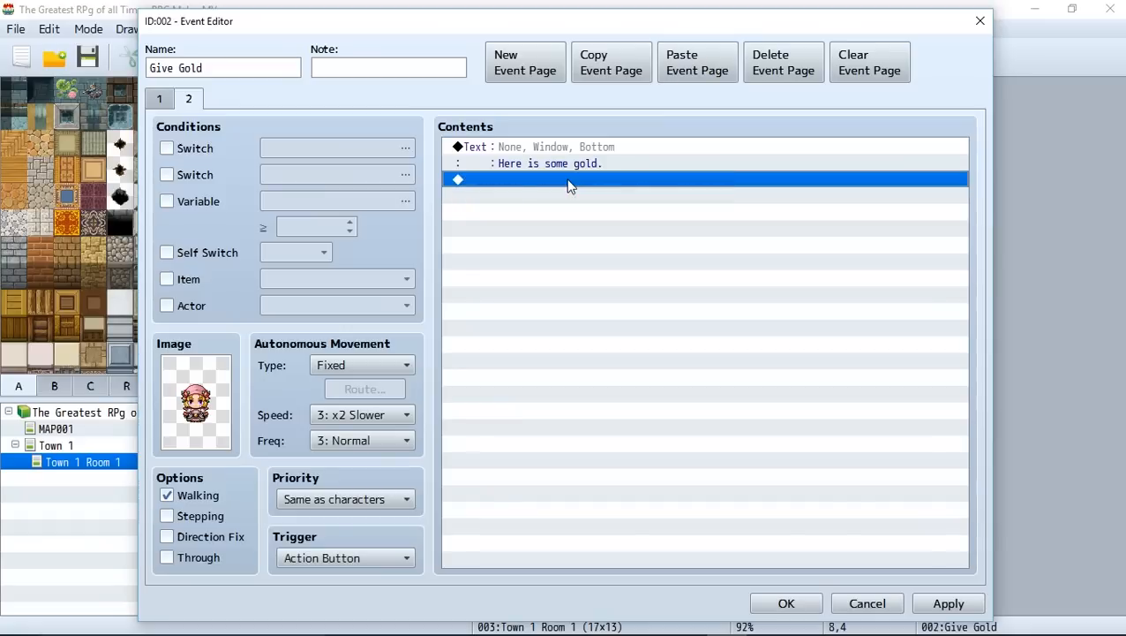
Step: Change page 2's message to read 'I have given you gold'
{"action": "double_click", "coordinate": [568, 180]}
{"action": "type", "text": "I have given you"}
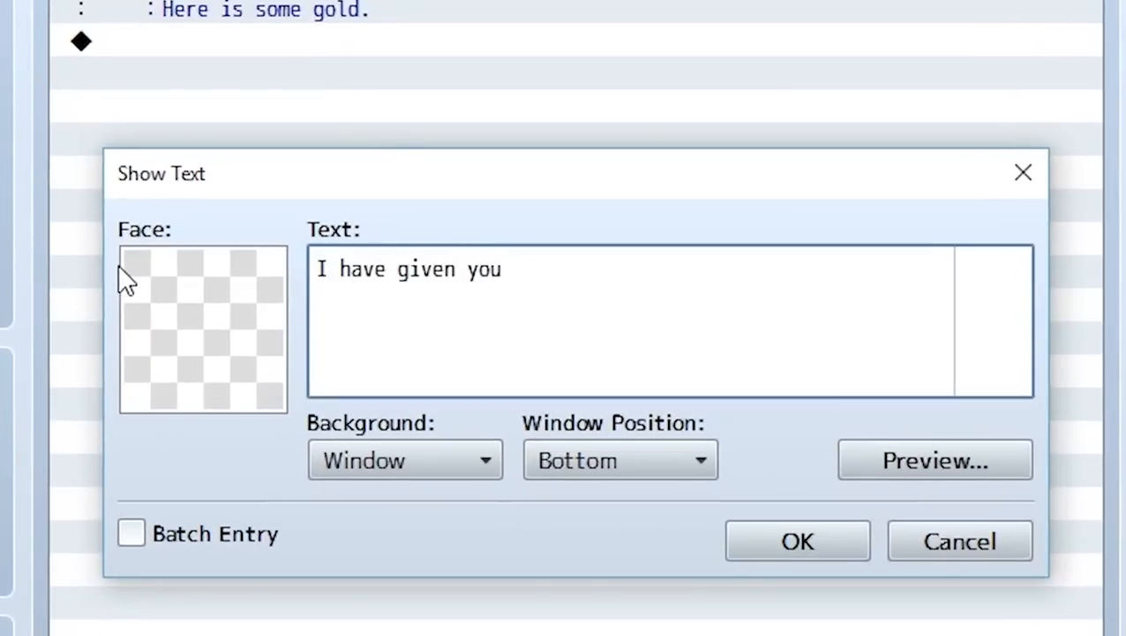
{"action": "type", "text": "gold"}
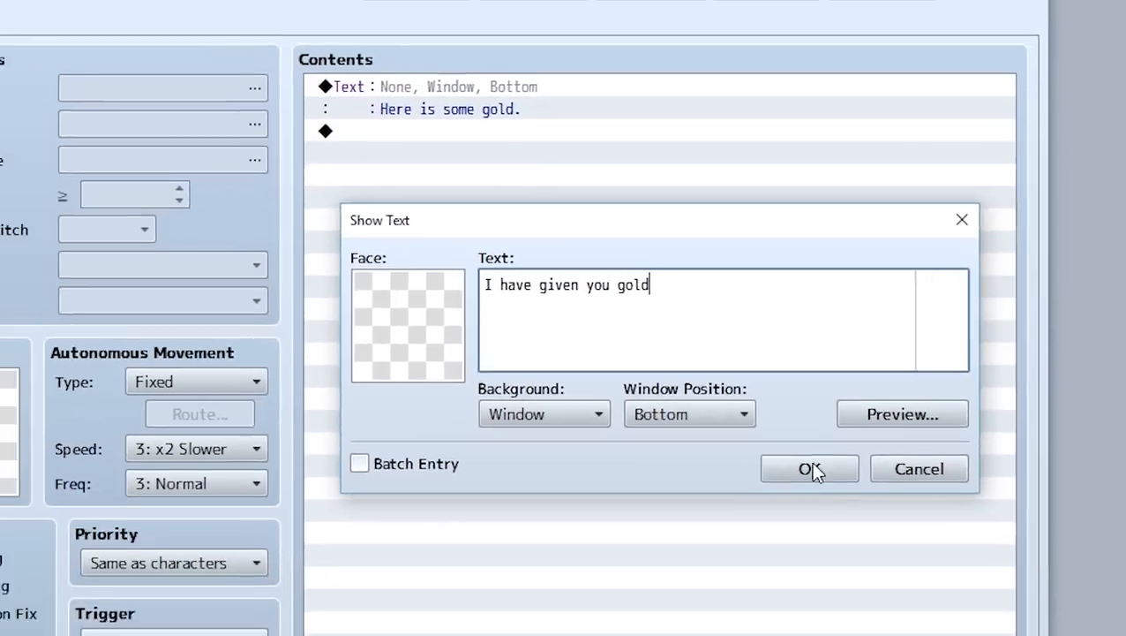
{"action": "left_click", "coordinate": [808, 468]}
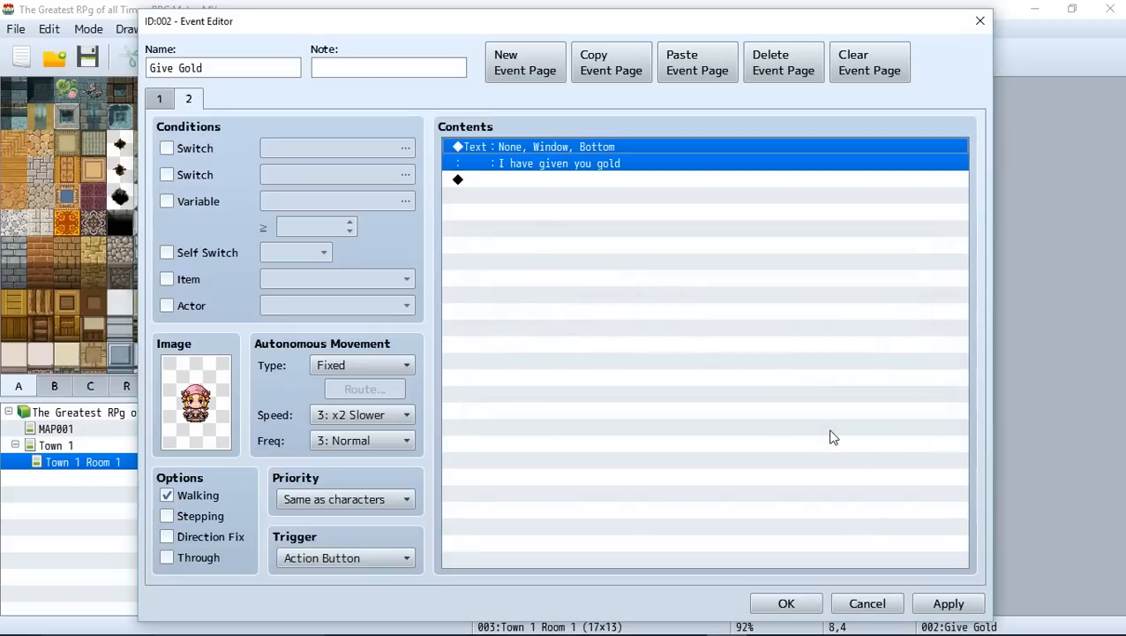
{"action": "mouse_move", "coordinate": [544, 212]}
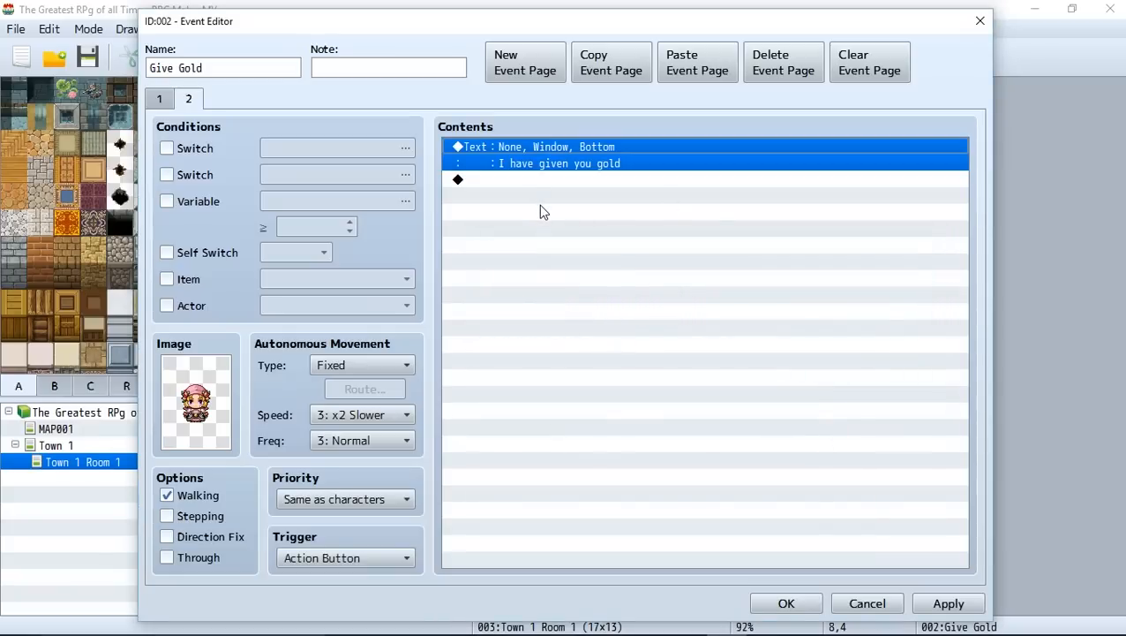
Step: Condition page 2 on switch 0002 Stop Giving Gold being on
{"action": "left_click", "coordinate": [166, 148]}
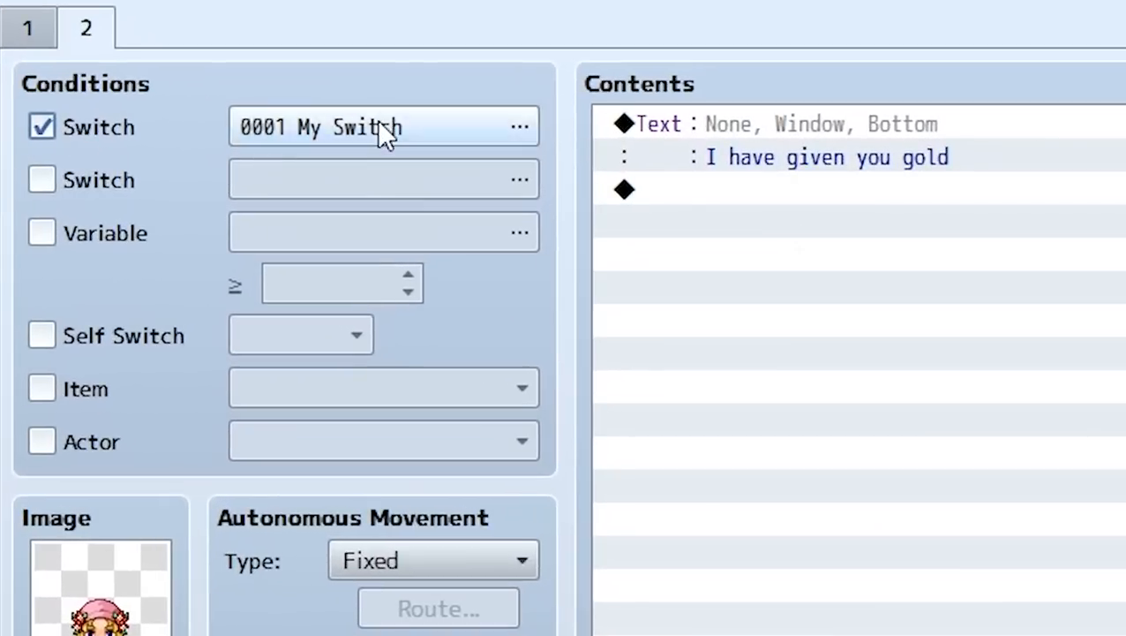
{"action": "left_click", "coordinate": [519, 128]}
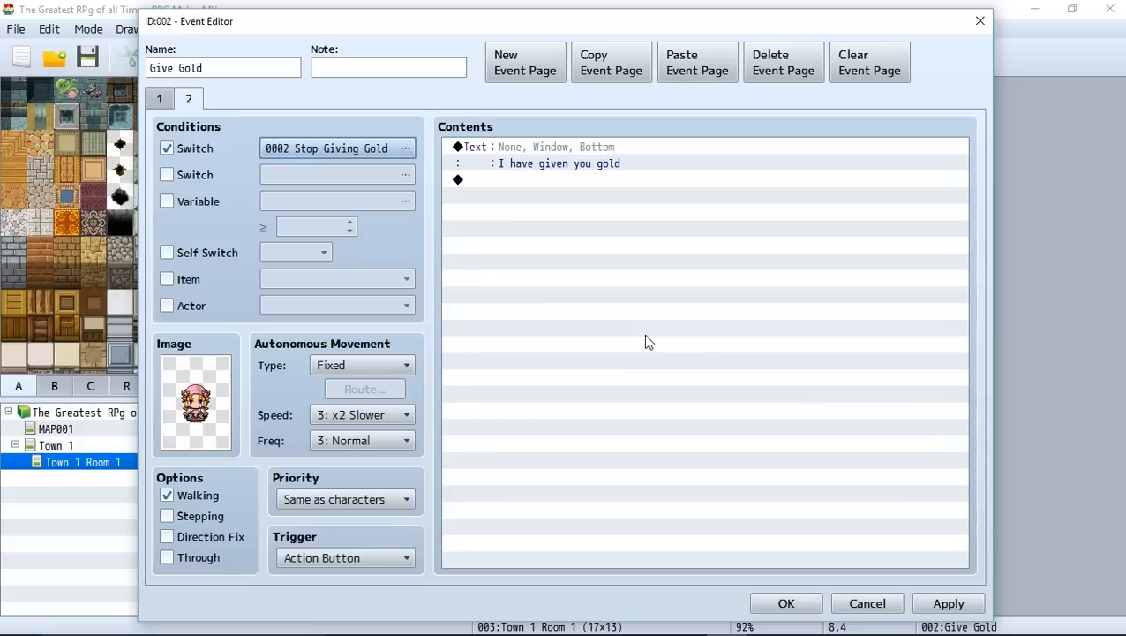
{"action": "mouse_move", "coordinate": [645, 342]}
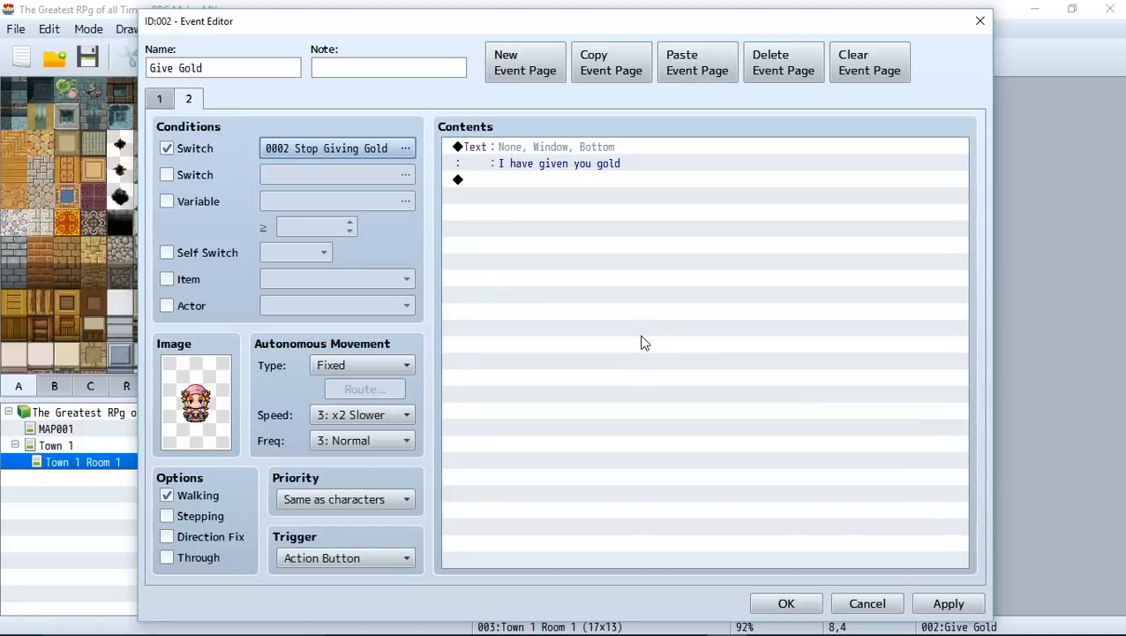
{"action": "mouse_move", "coordinate": [257, 287]}
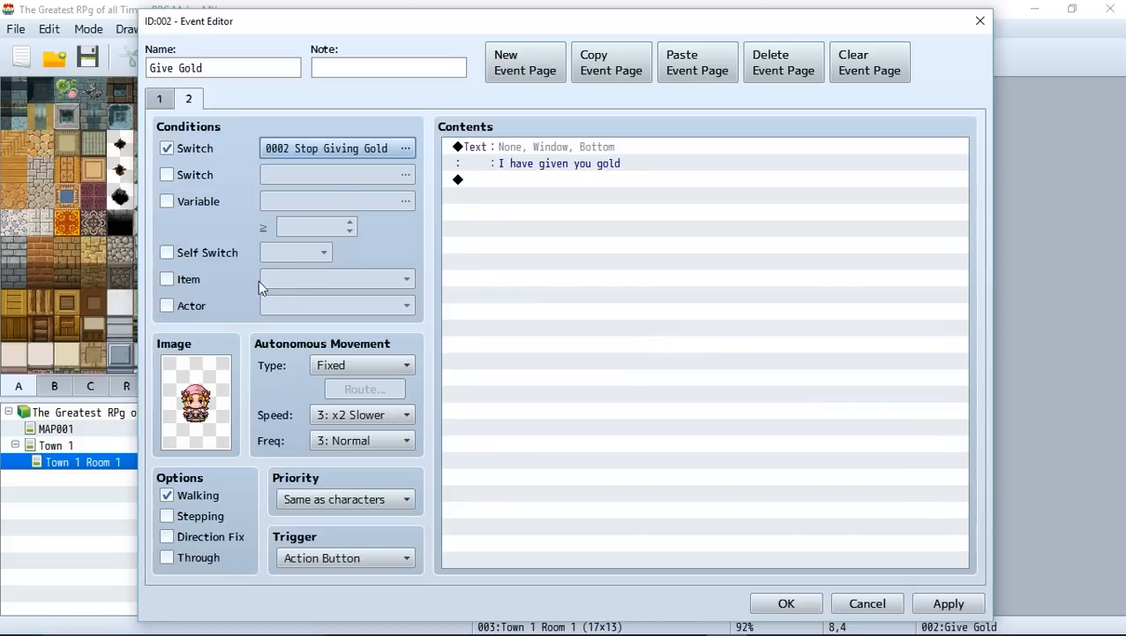
{"action": "mouse_move", "coordinate": [360, 152]}
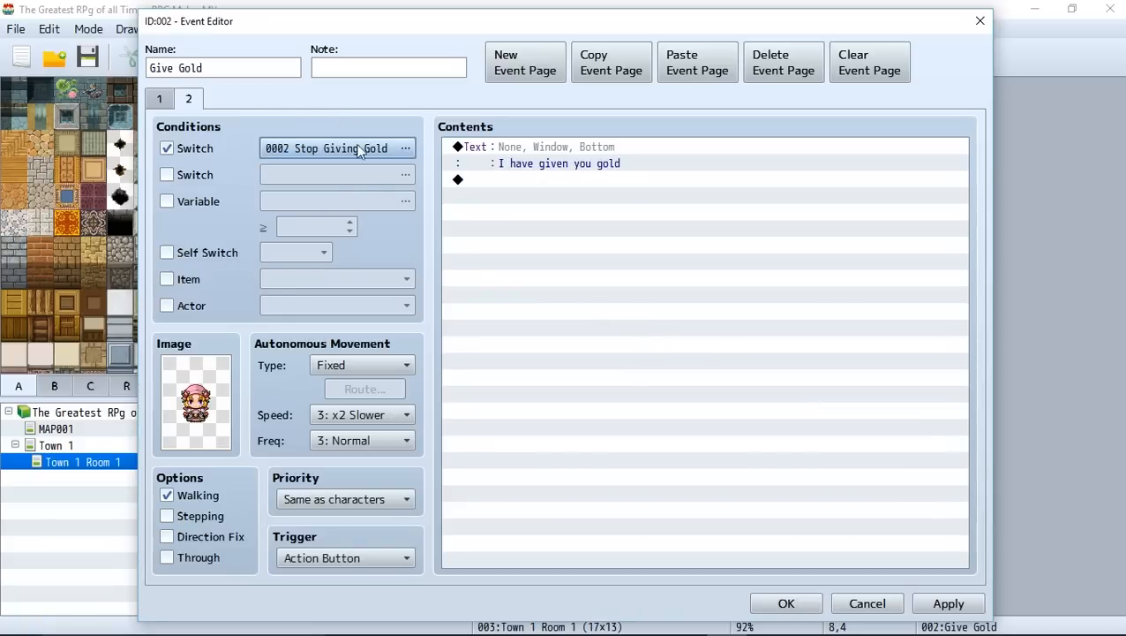
Step: Flip between pages 1 and 2 to check the gold message and page conditions
{"action": "left_click", "coordinate": [159, 99]}
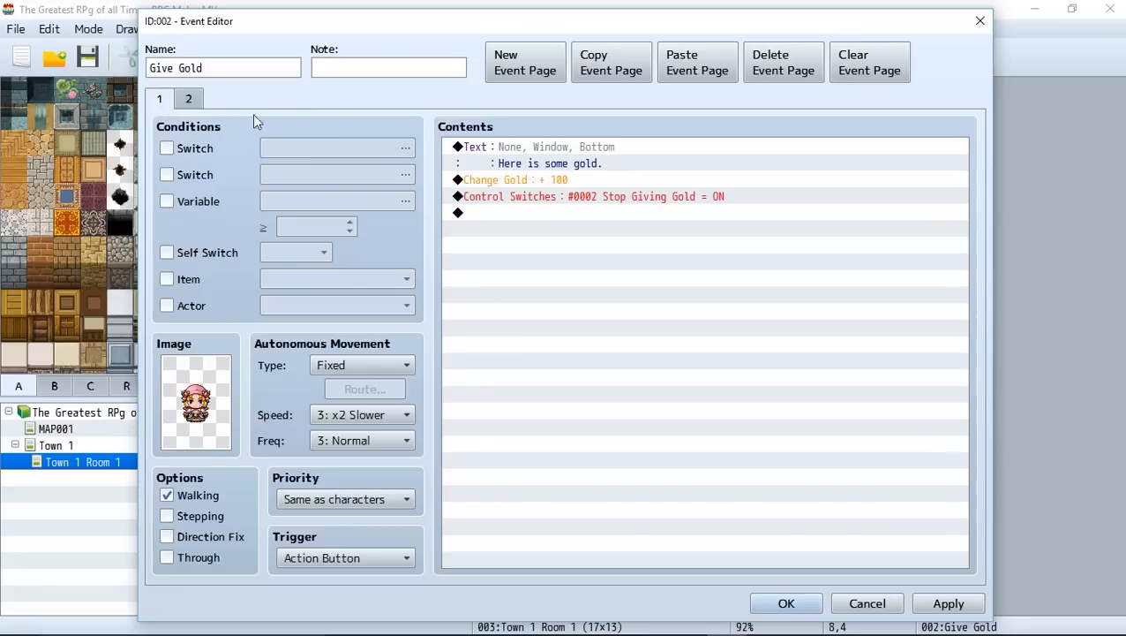
{"action": "left_click", "coordinate": [187, 99]}
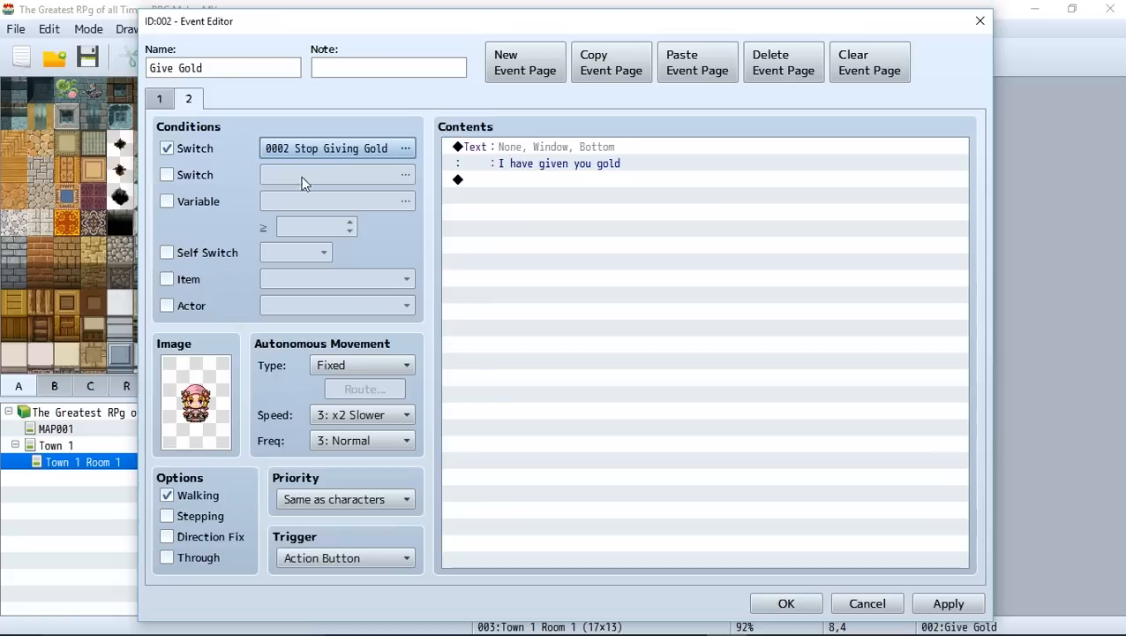
{"action": "mouse_move", "coordinate": [138, 106]}
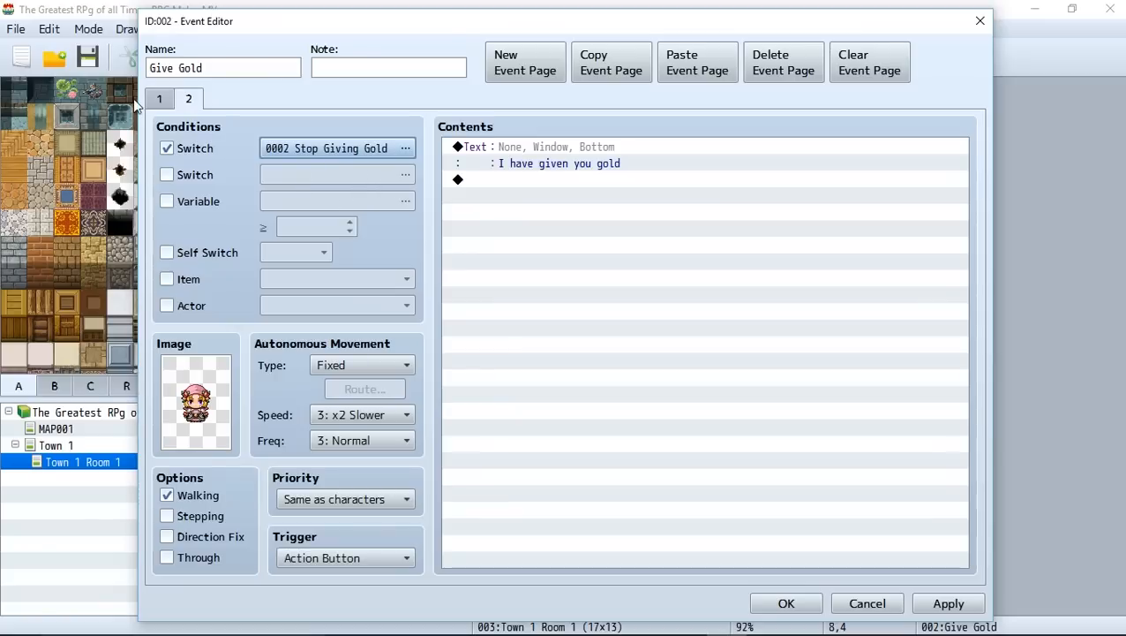
{"action": "left_click", "coordinate": [159, 98]}
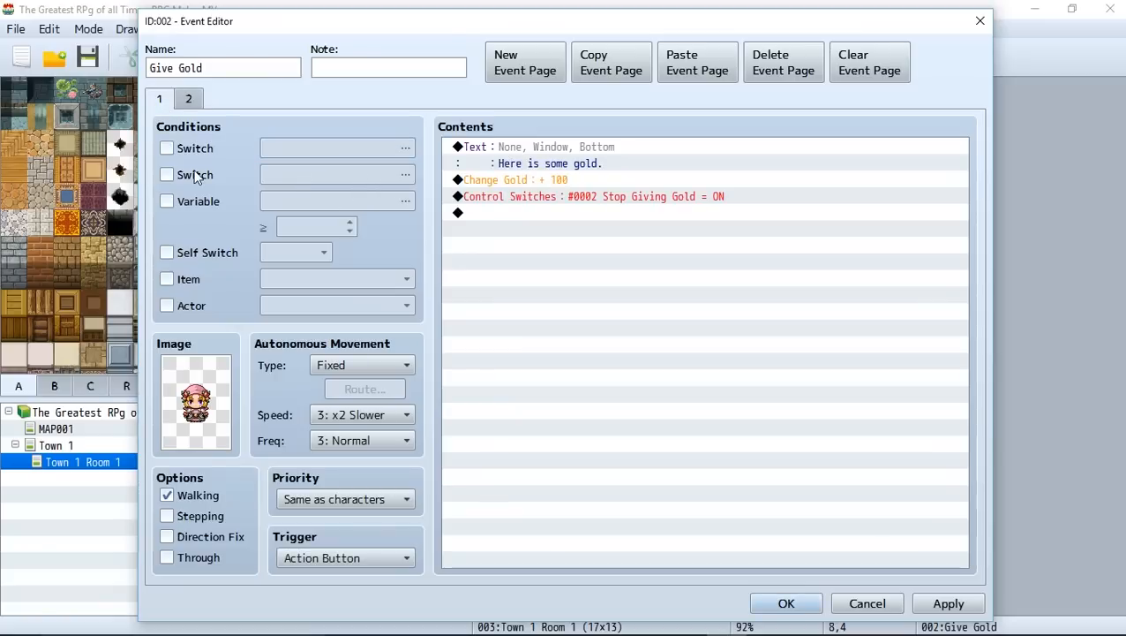
{"action": "left_click", "coordinate": [538, 147]}
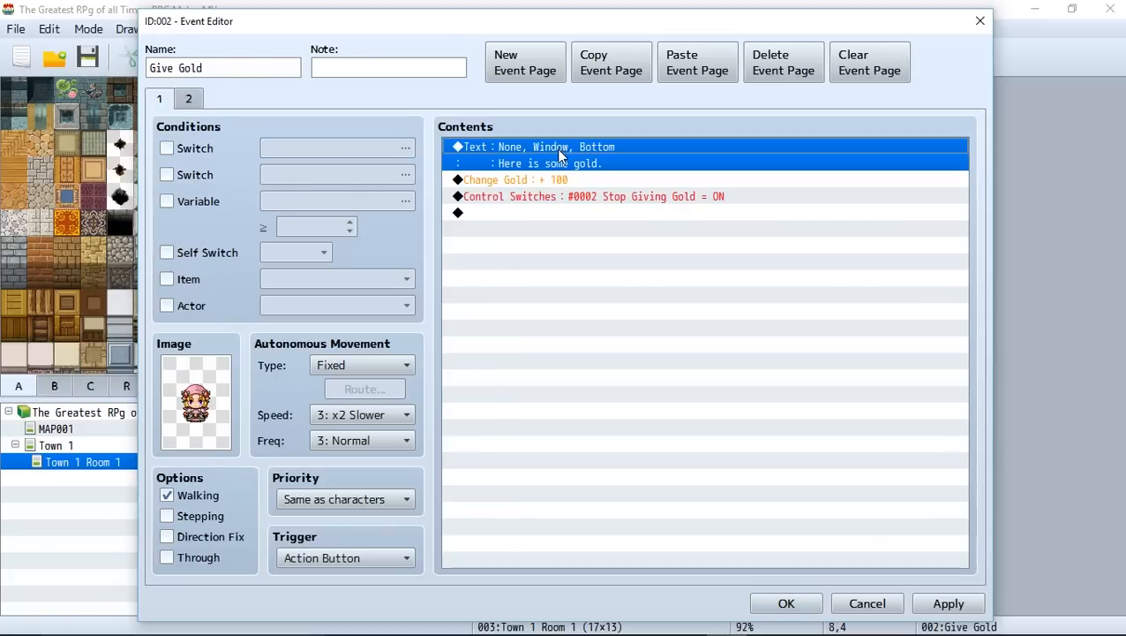
{"action": "left_click", "coordinate": [591, 196]}
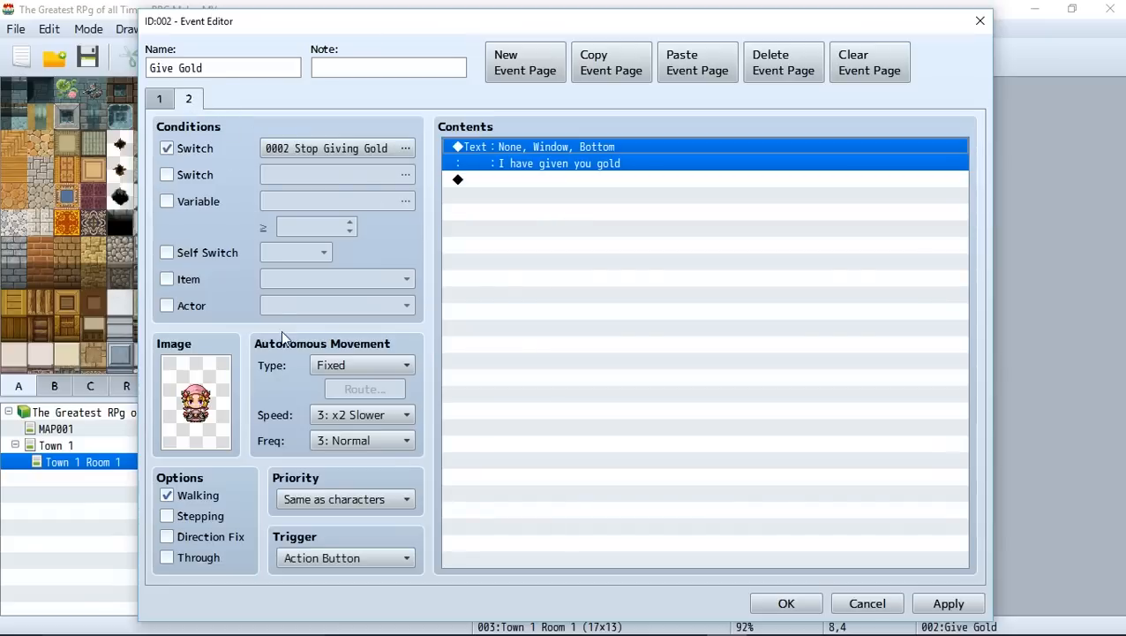
{"action": "mouse_move", "coordinate": [498, 335]}
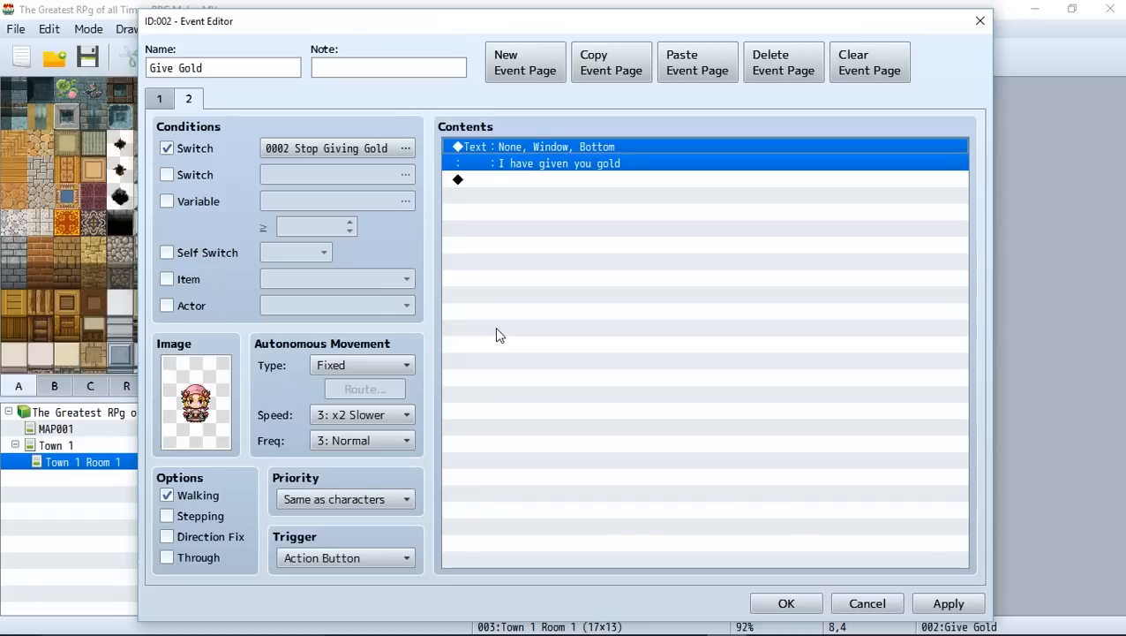
{"action": "mouse_move", "coordinate": [494, 314]}
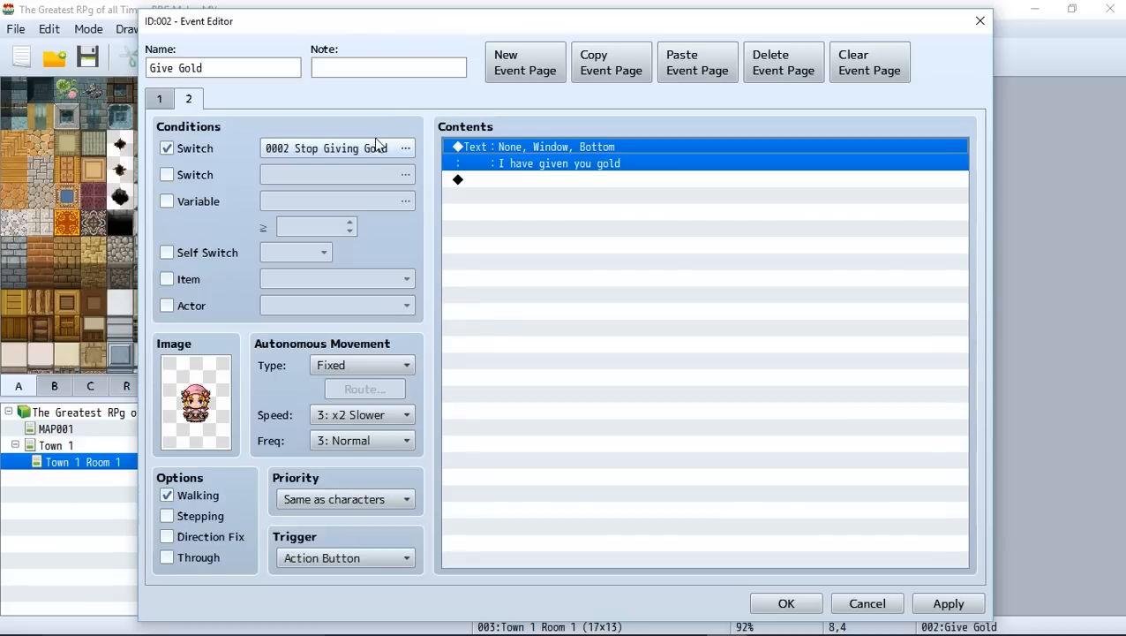
{"action": "left_click", "coordinate": [406, 148]}
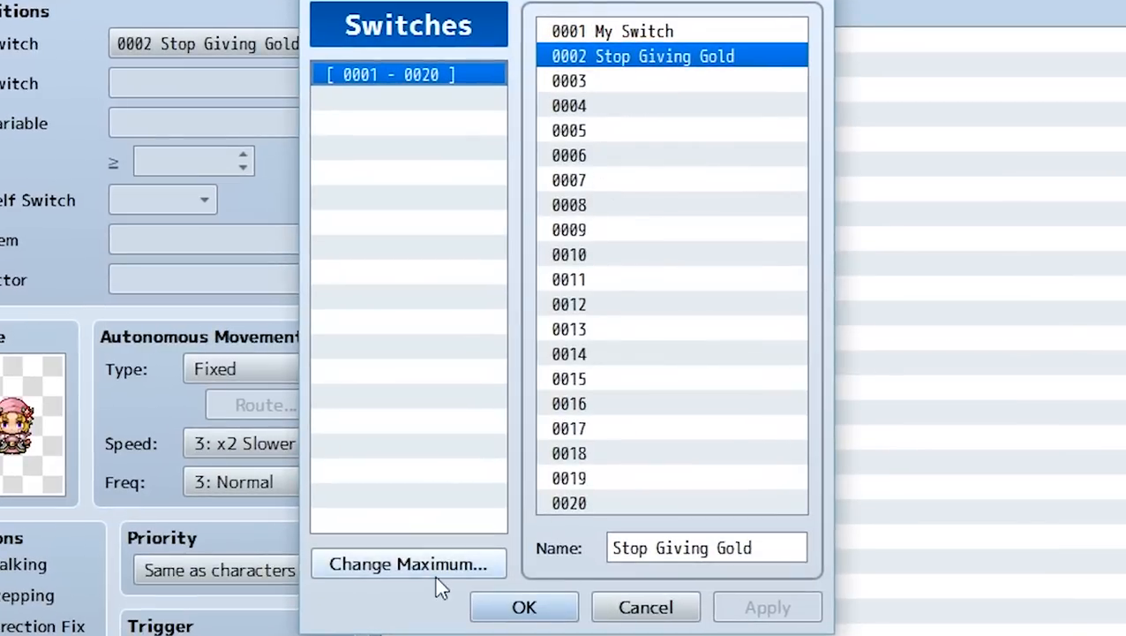
{"action": "left_click", "coordinate": [407, 563]}
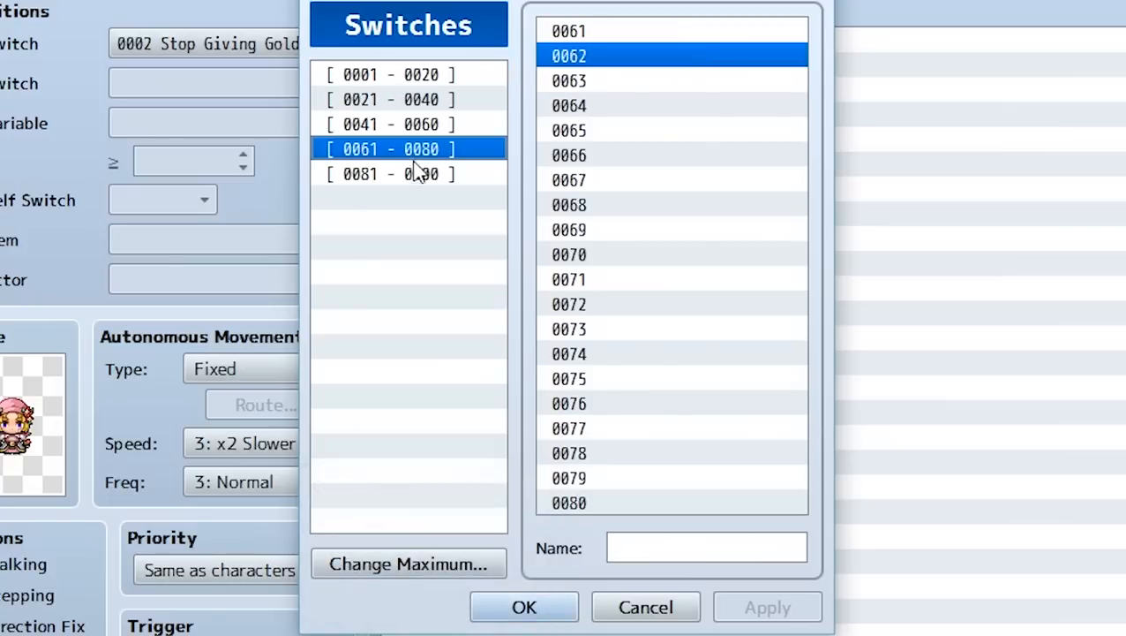
{"action": "left_click", "coordinate": [388, 74]}
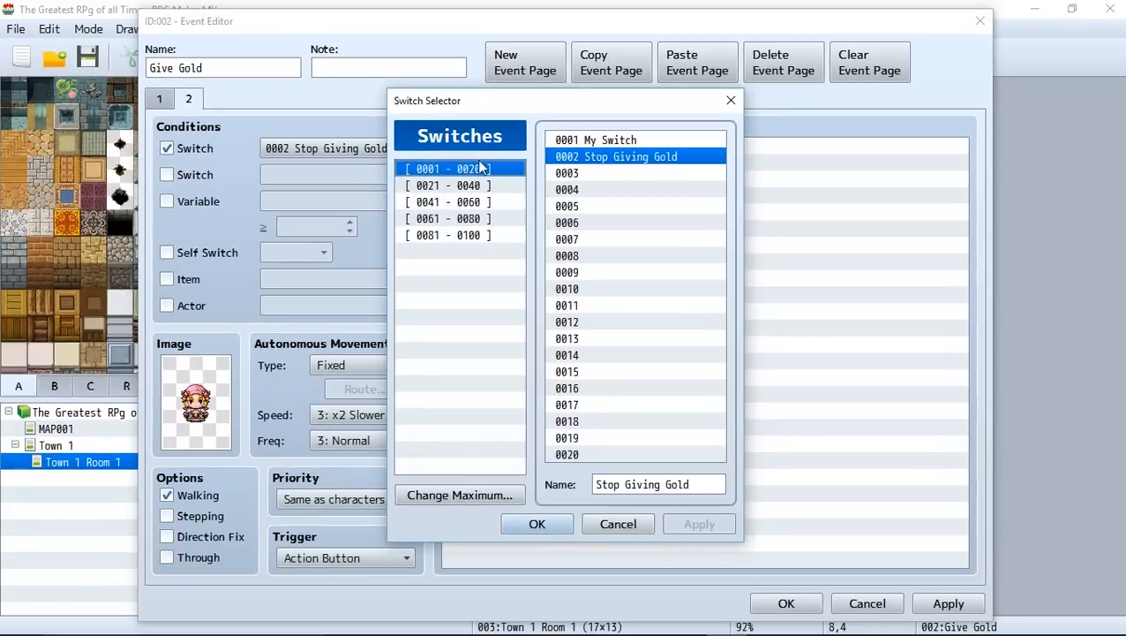
{"action": "left_click", "coordinate": [537, 523]}
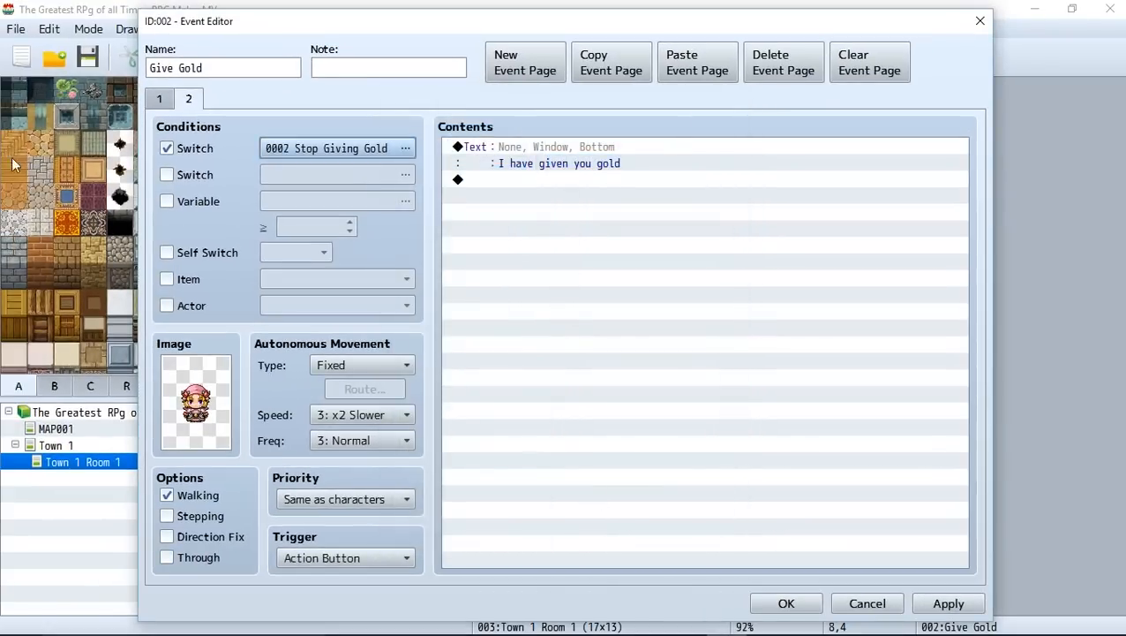
Step: Replace page 1's Stop Giving Gold command with Control Self Switch A = ON
{"action": "left_click", "coordinate": [159, 99]}
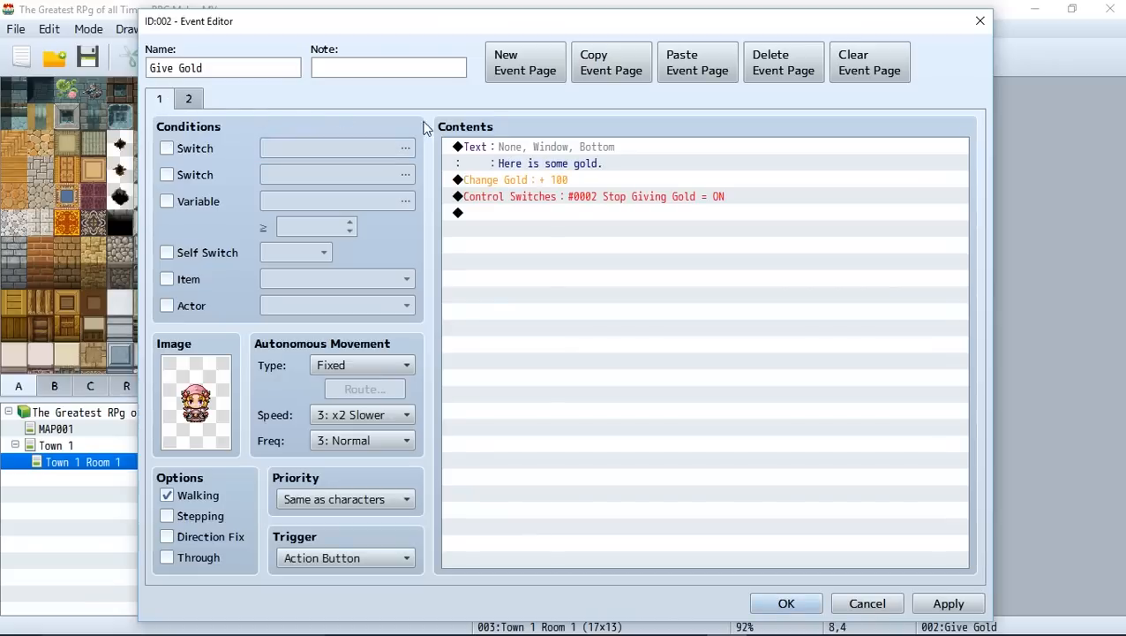
{"action": "mouse_move", "coordinate": [572, 240]}
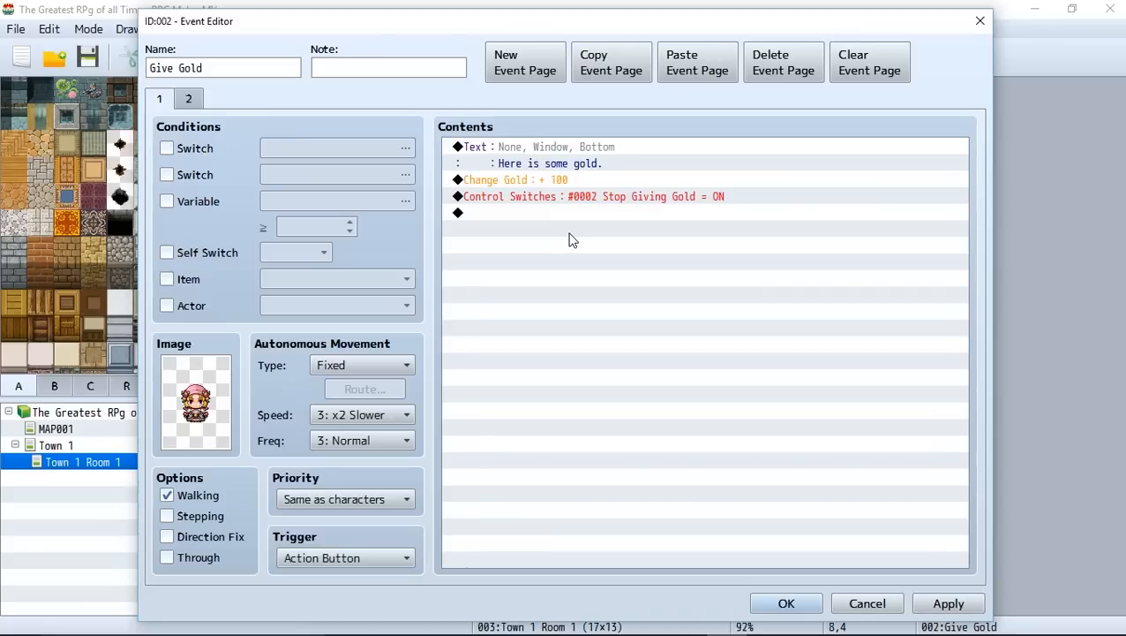
{"action": "left_click", "coordinate": [593, 196]}
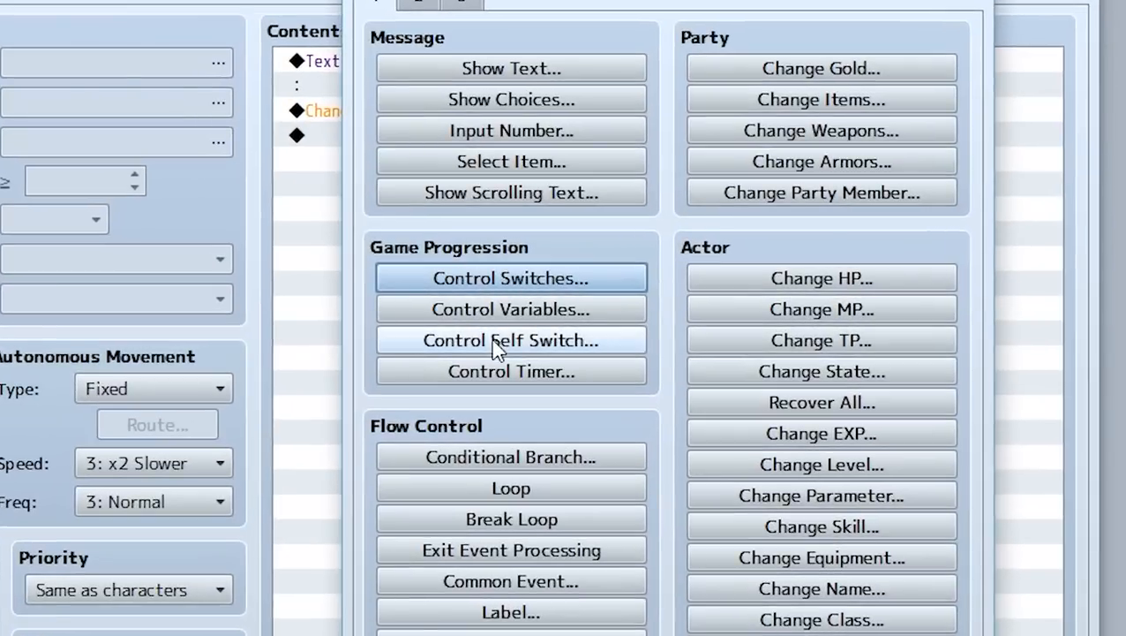
{"action": "left_click", "coordinate": [510, 339]}
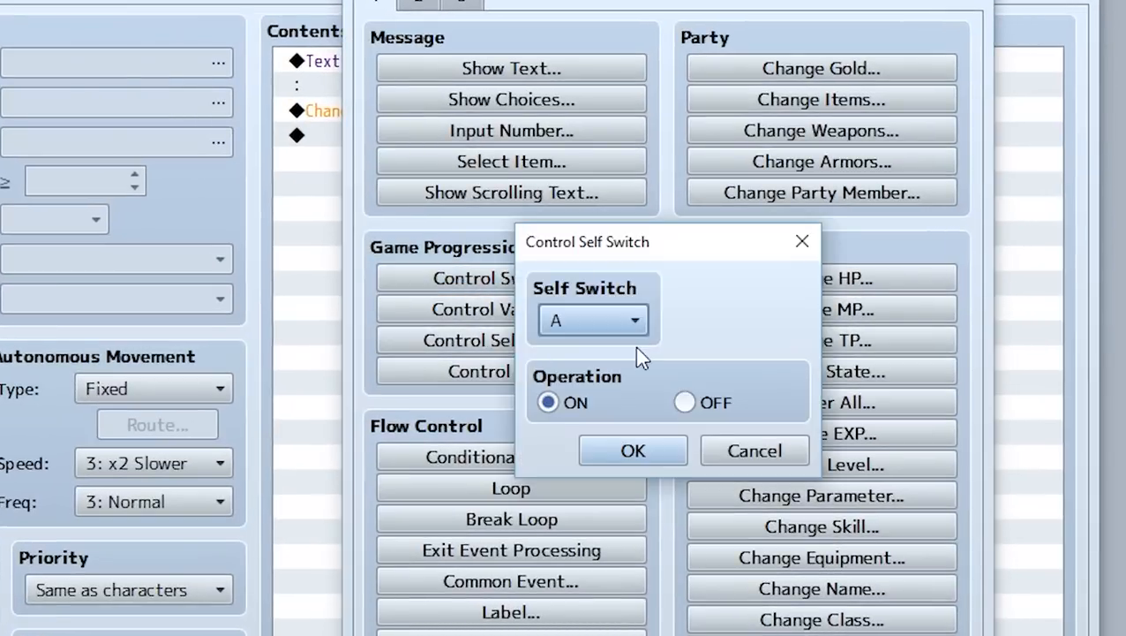
{"action": "left_click", "coordinate": [632, 450]}
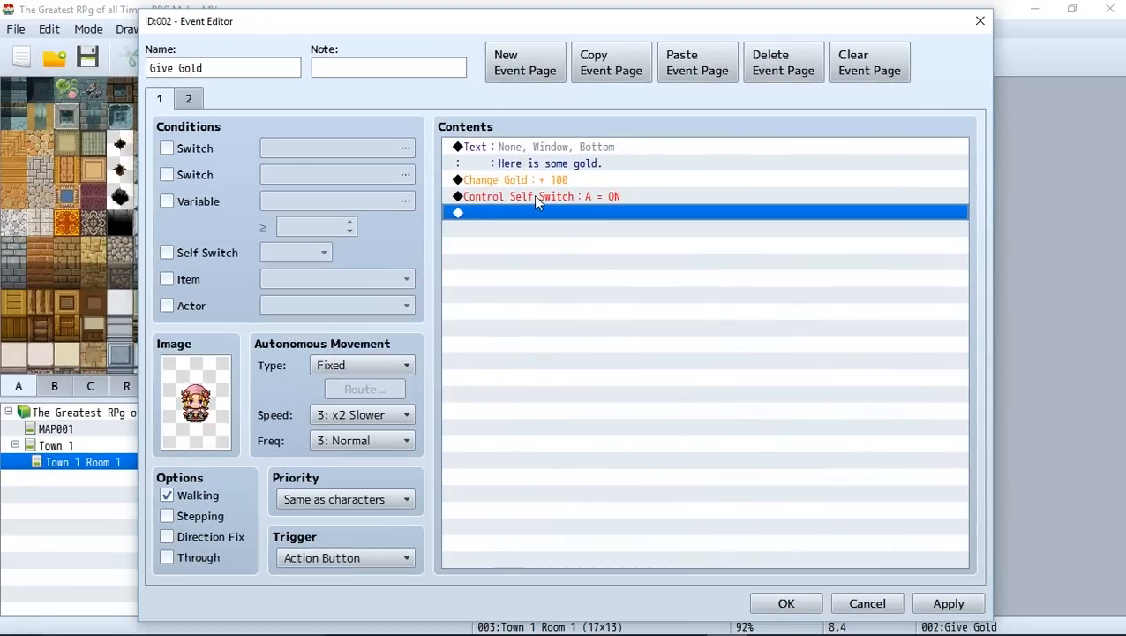
{"action": "mouse_move", "coordinate": [291, 466]}
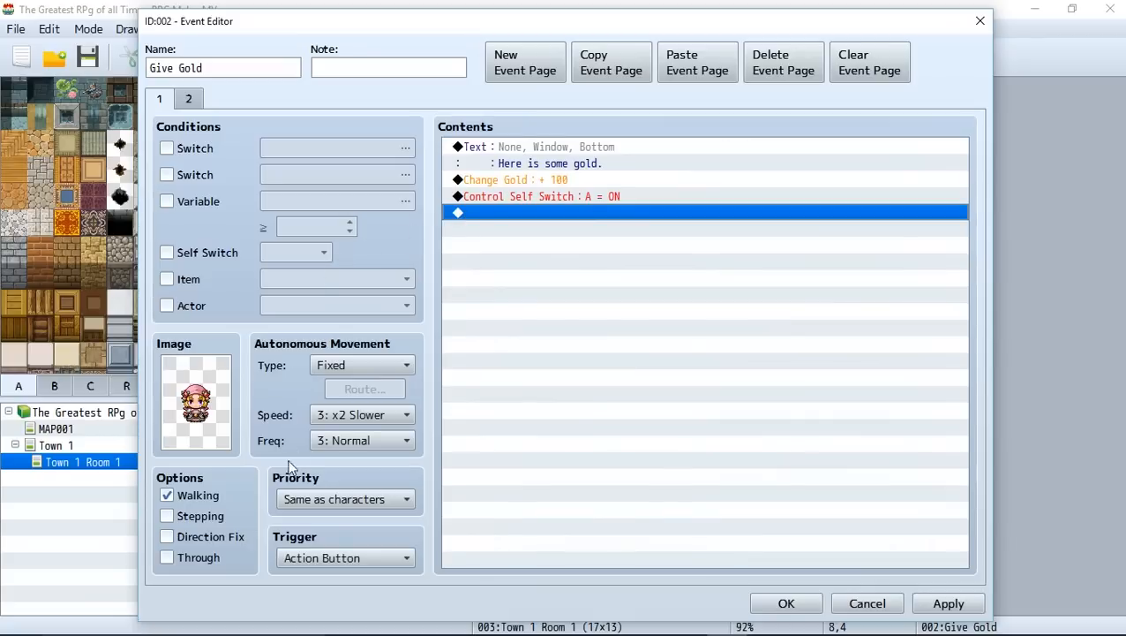
{"action": "mouse_move", "coordinate": [237, 298]}
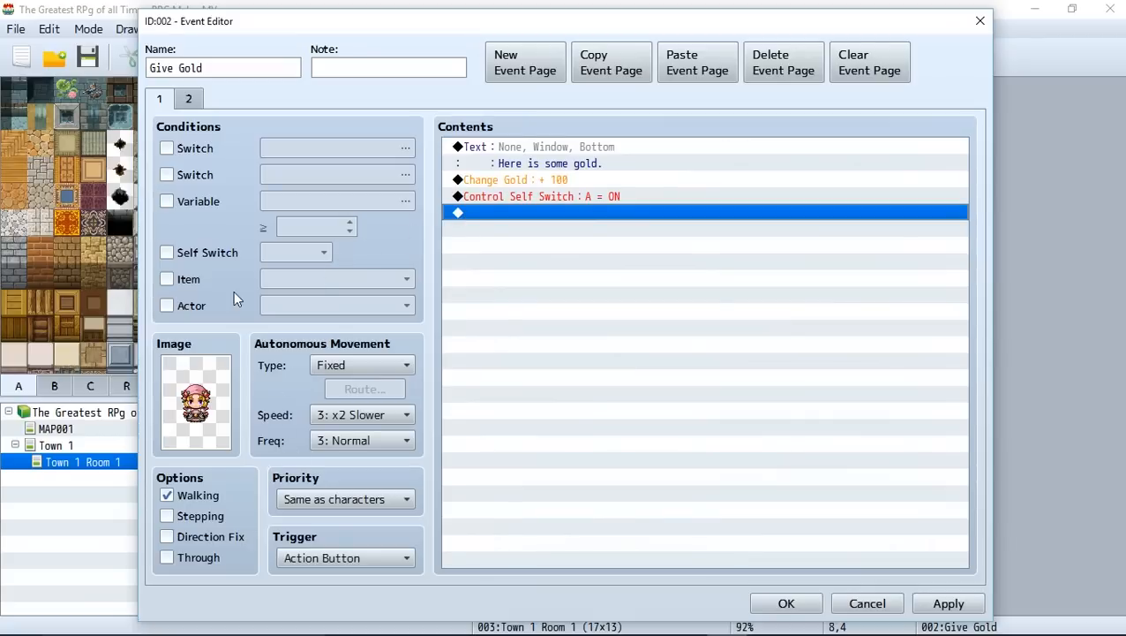
Step: Make page 2 require self switch A instead of the Stop Giving Gold switch
{"action": "left_click", "coordinate": [187, 98]}
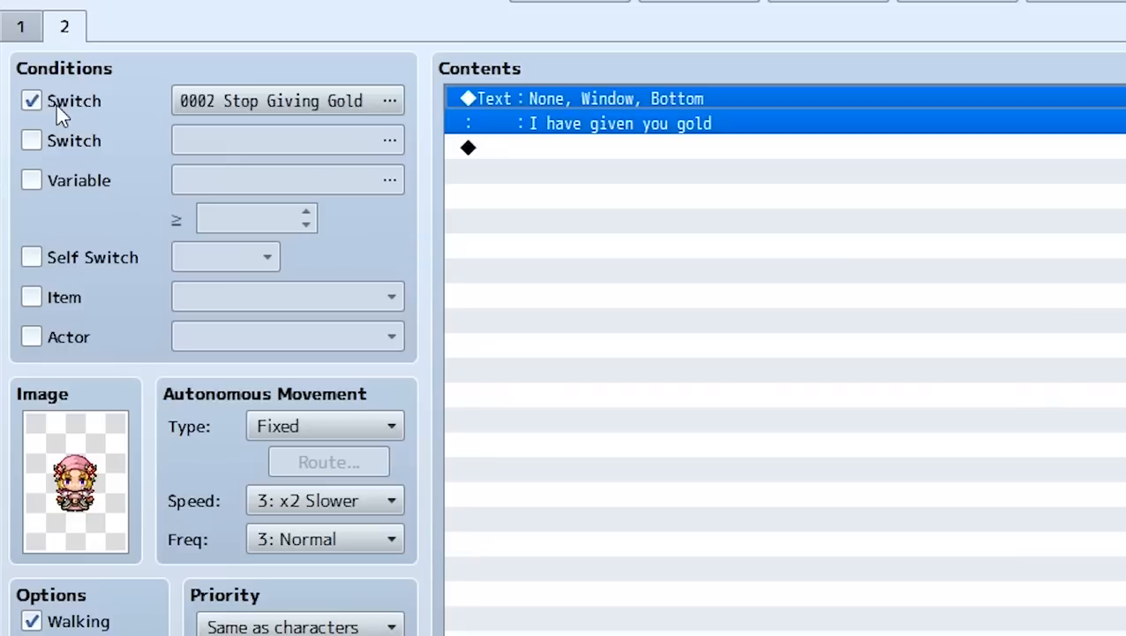
{"action": "left_click", "coordinate": [32, 258]}
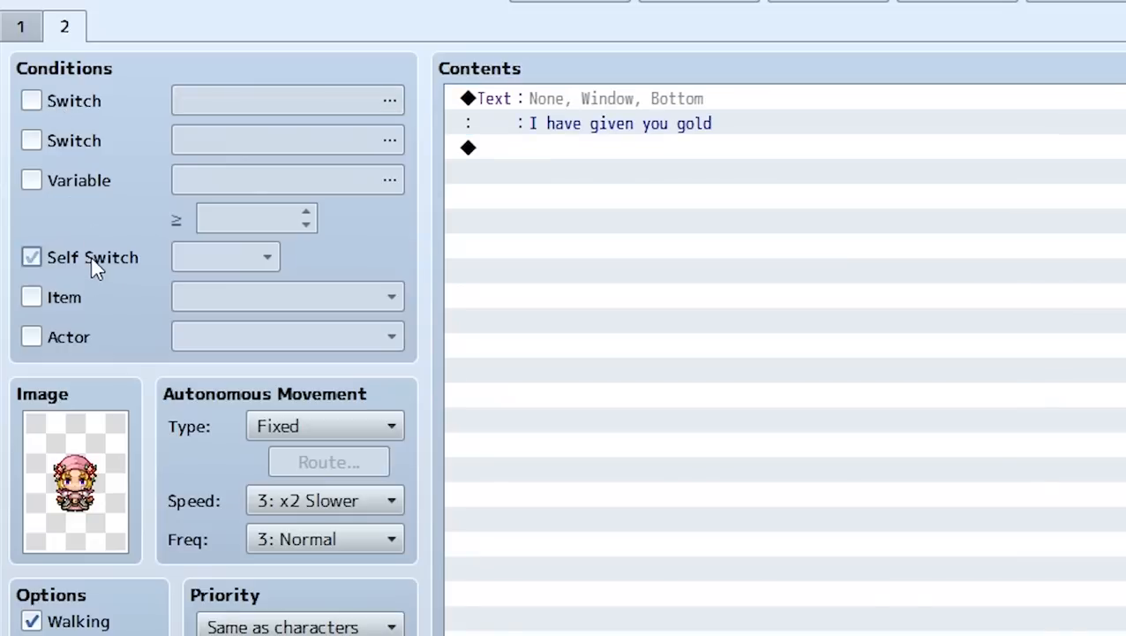
{"action": "left_click", "coordinate": [224, 257]}
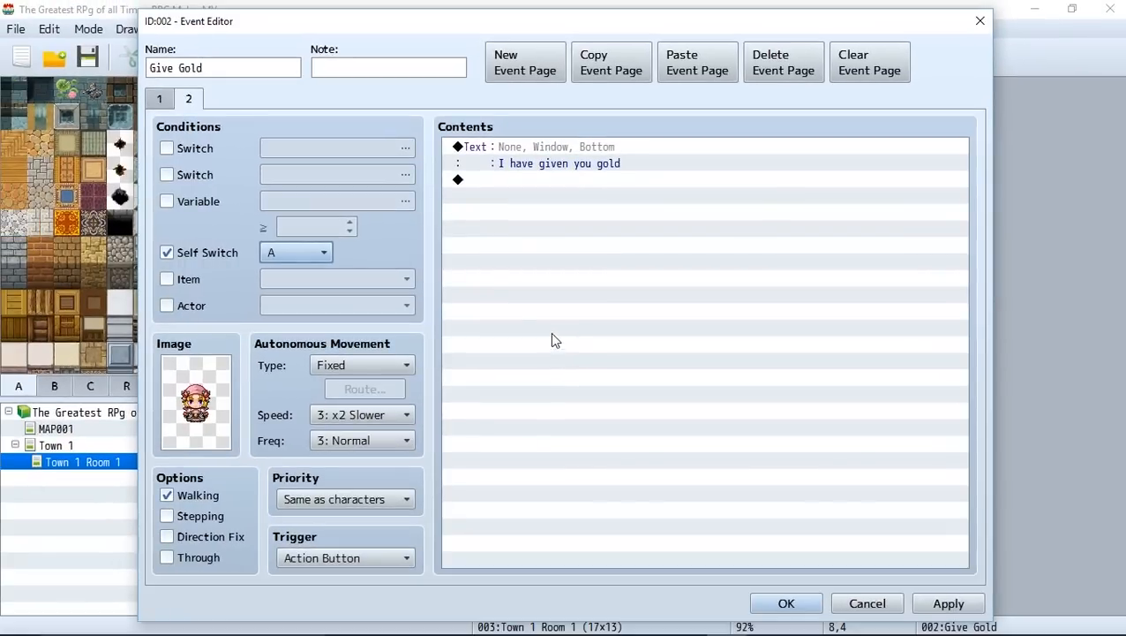
Step: Check page 1's self switch A command, then accept the event changes for testing
{"action": "left_click", "coordinate": [158, 99]}
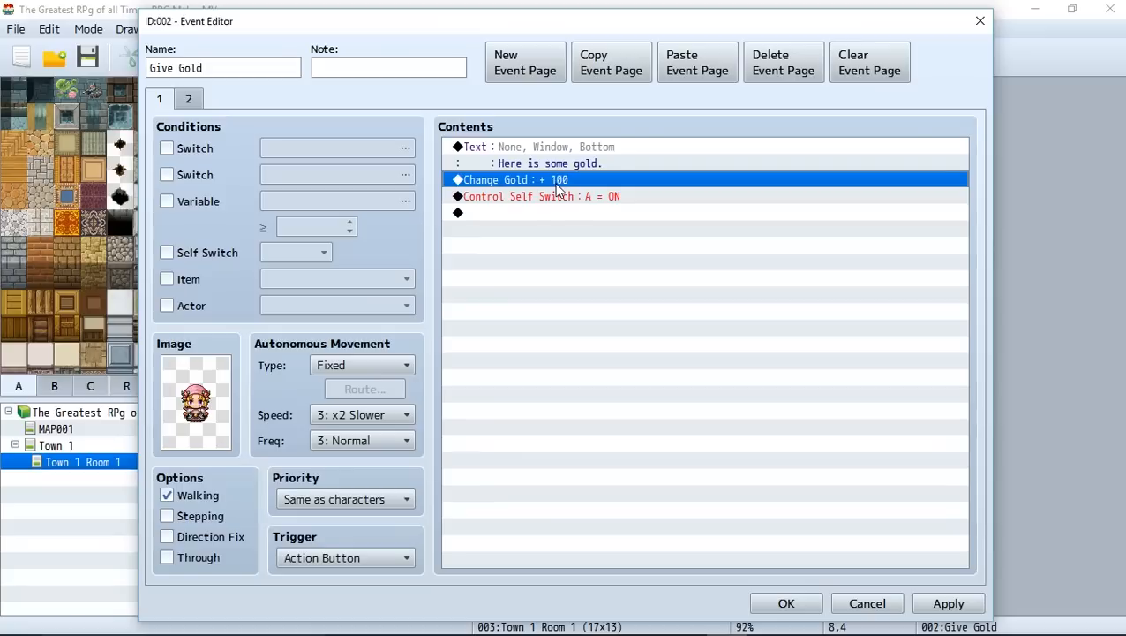
{"action": "left_click", "coordinate": [541, 196]}
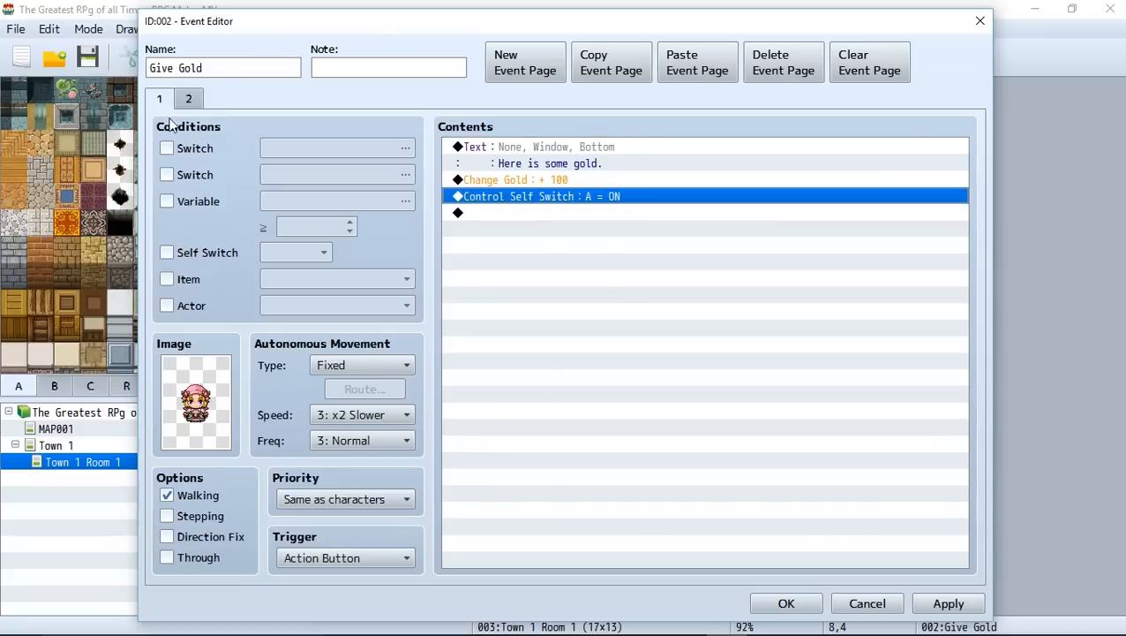
{"action": "left_click", "coordinate": [187, 99]}
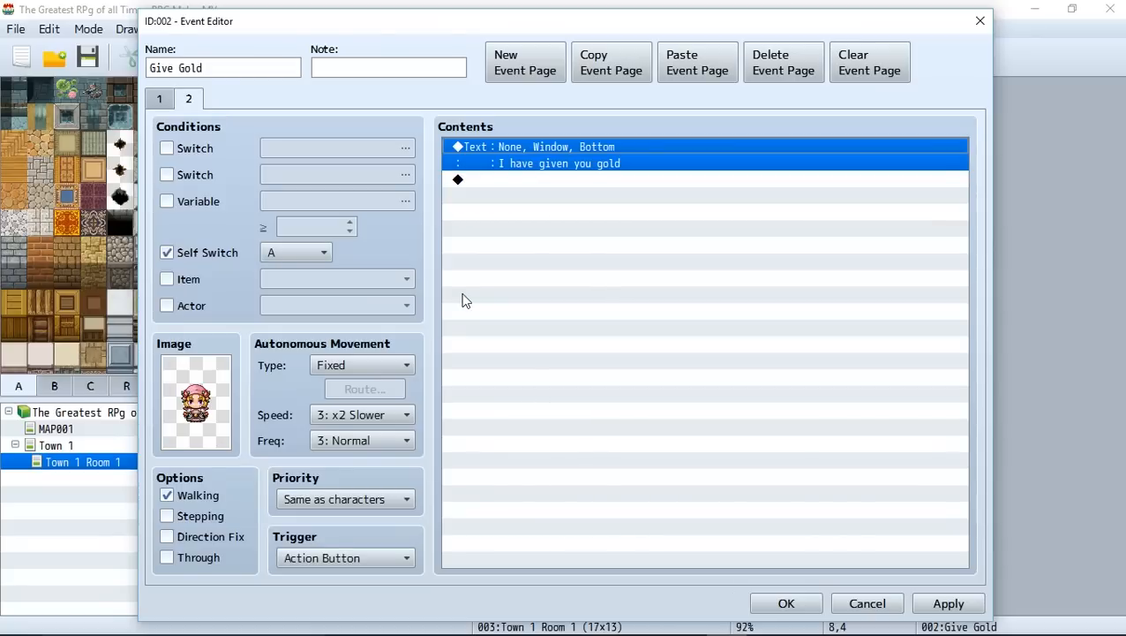
{"action": "mouse_move", "coordinate": [195, 137]}
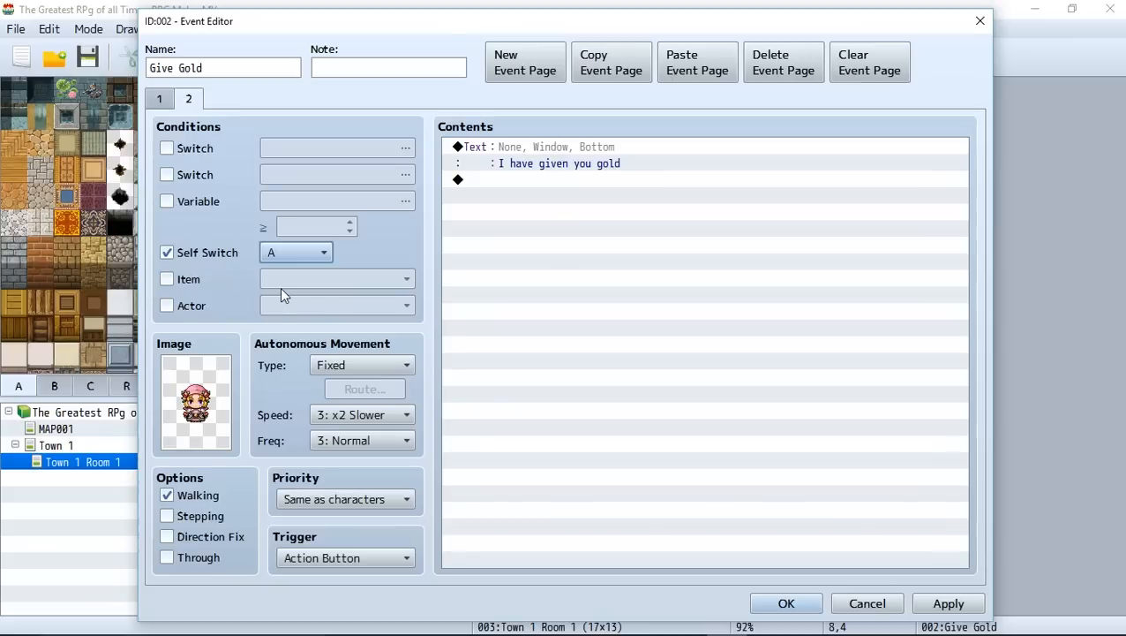
{"action": "left_click", "coordinate": [323, 253]}
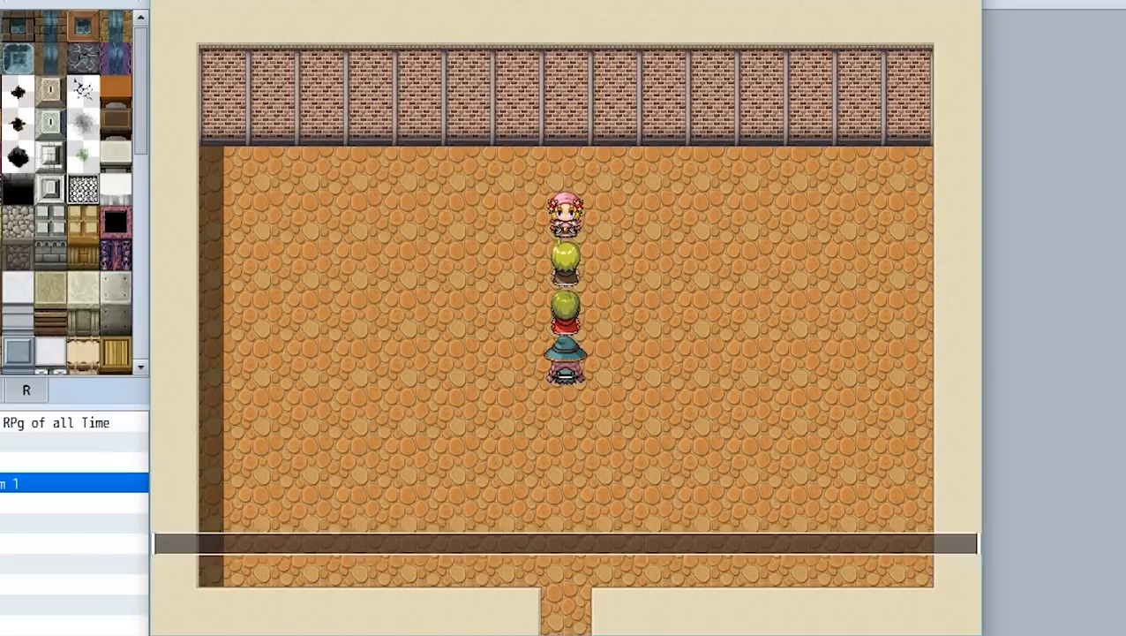
Step: In the playtest talk to the NPC and open the menu to see 100 gold
{"action": "key", "text": "escape"}
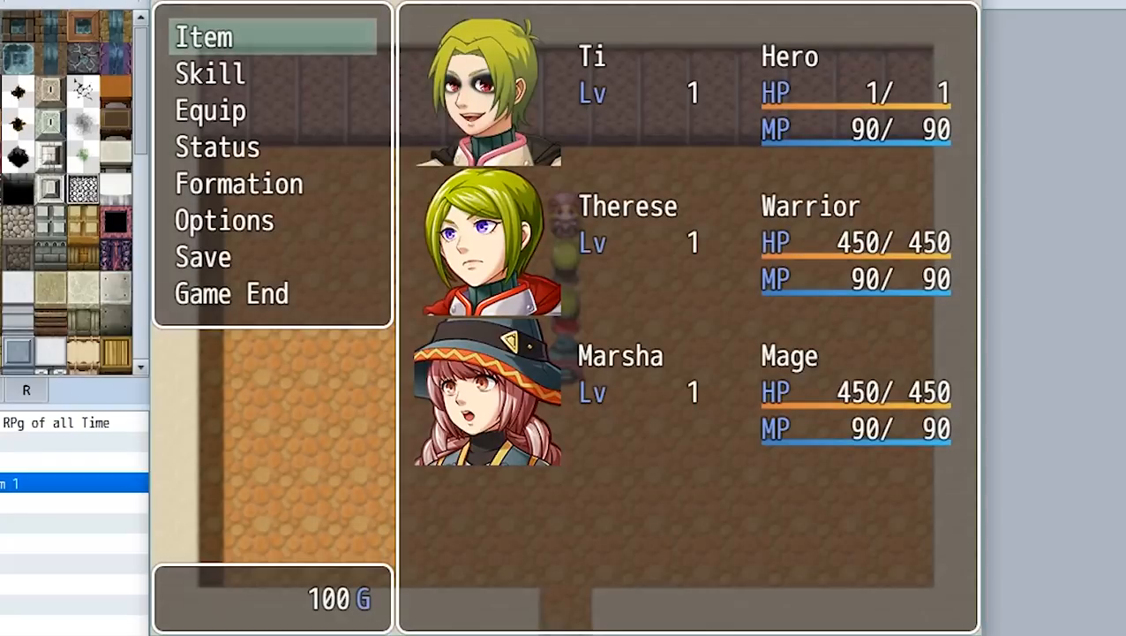
{"action": "key", "text": "escape"}
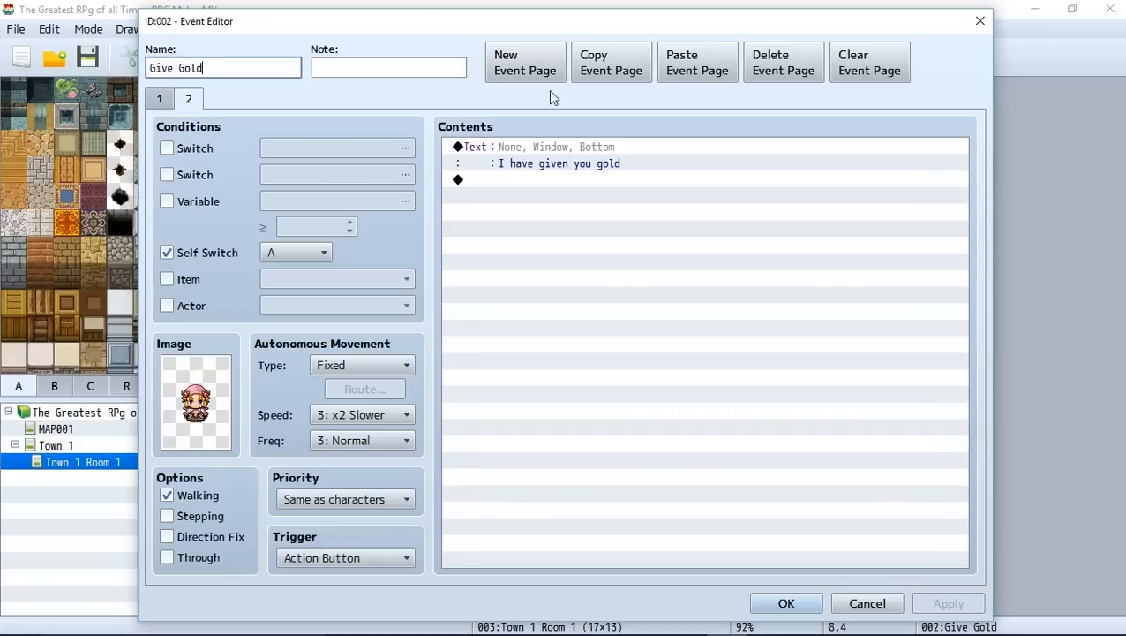
Step: Add a Control Self Switch B = ON command to page 2
{"action": "left_click", "coordinate": [598, 180]}
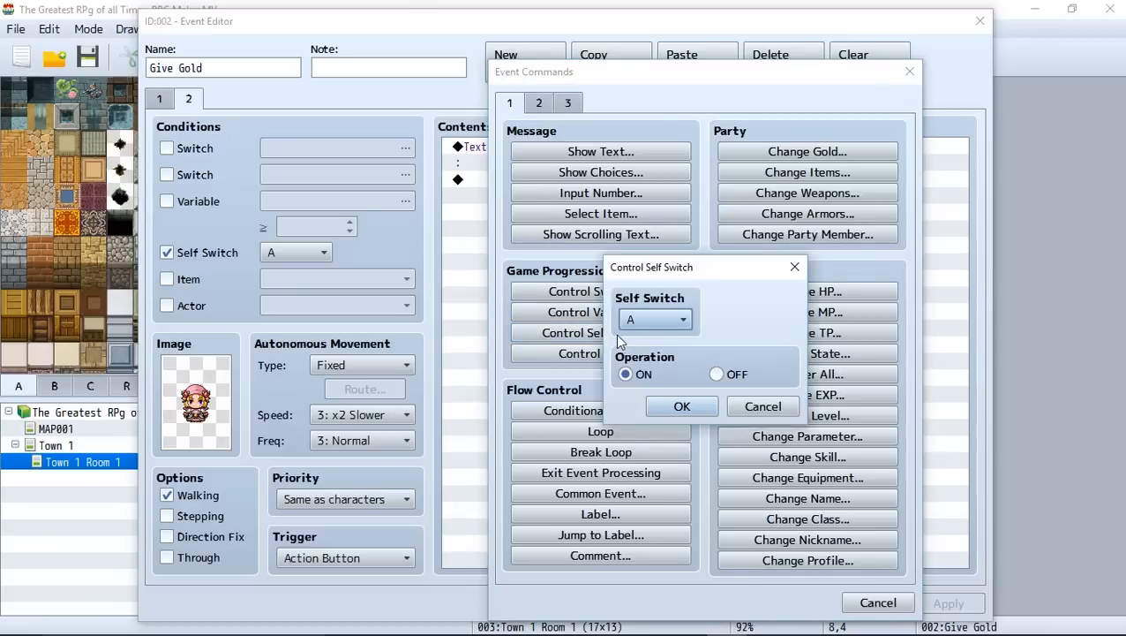
{"action": "left_click", "coordinate": [655, 318]}
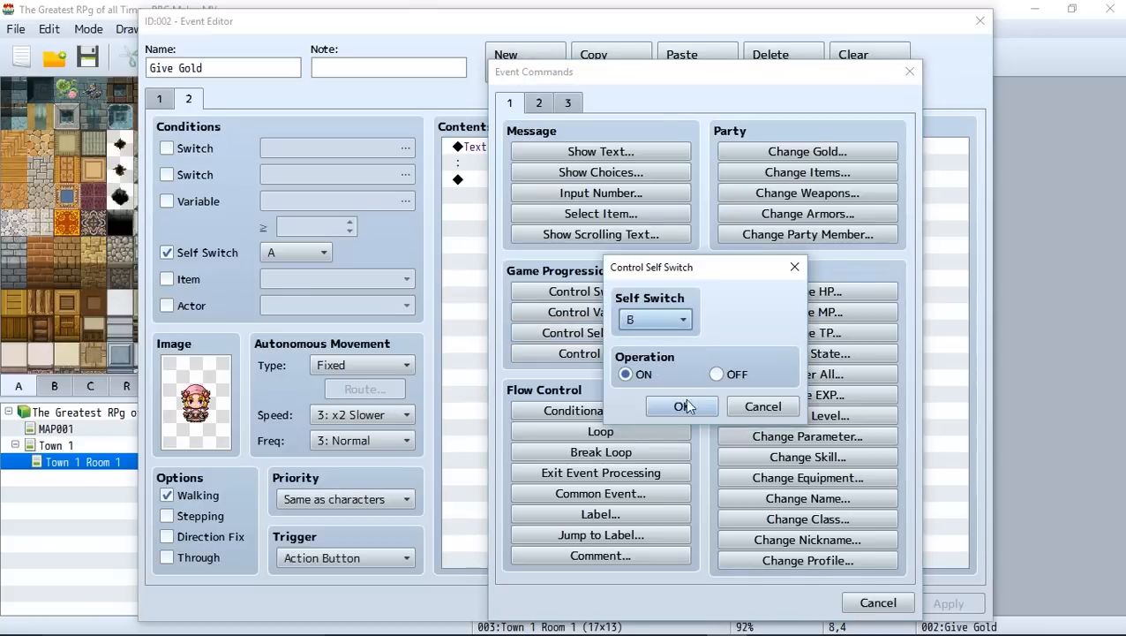
{"action": "left_click", "coordinate": [681, 406]}
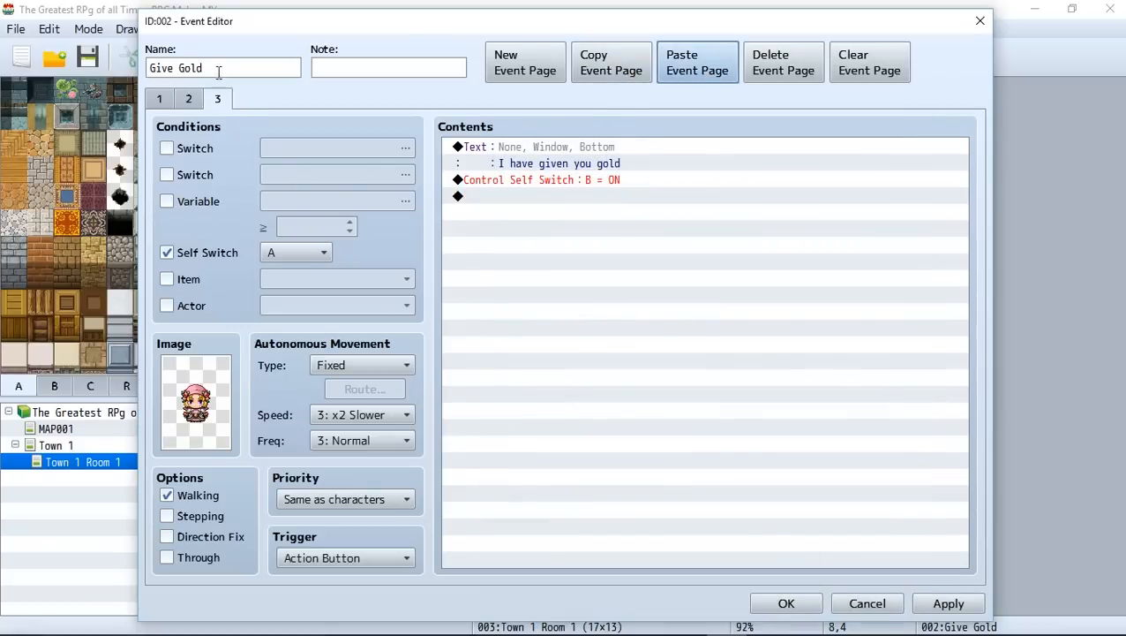
Step: Make page 3 require self switch B, then check the switch commands on pages 1 and 2
{"action": "left_click", "coordinate": [297, 252]}
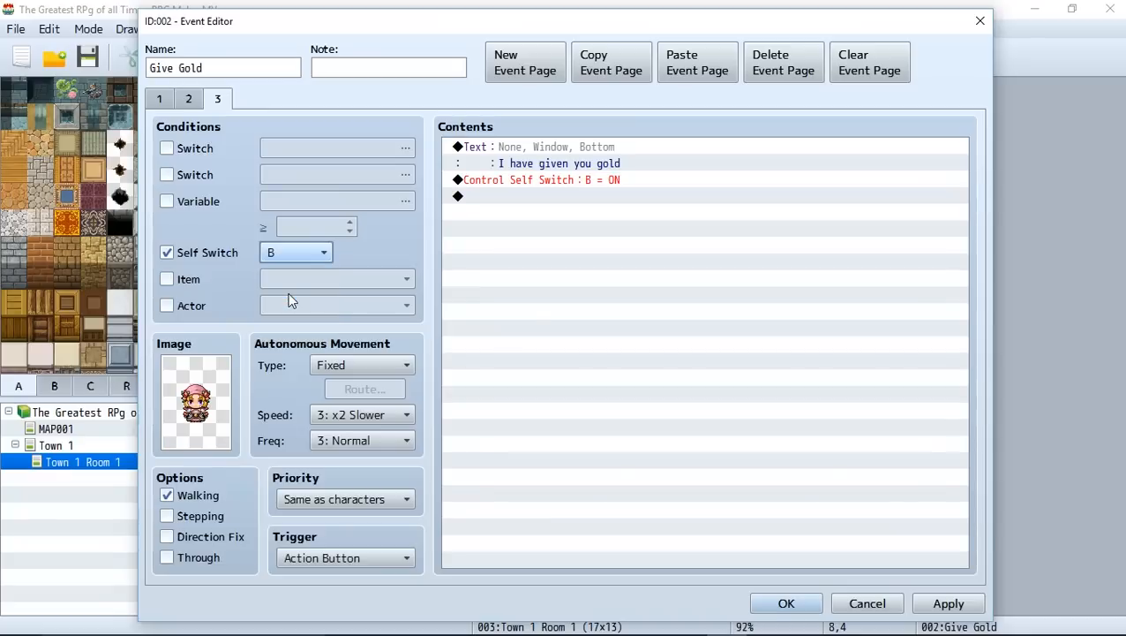
{"action": "left_click", "coordinate": [159, 99]}
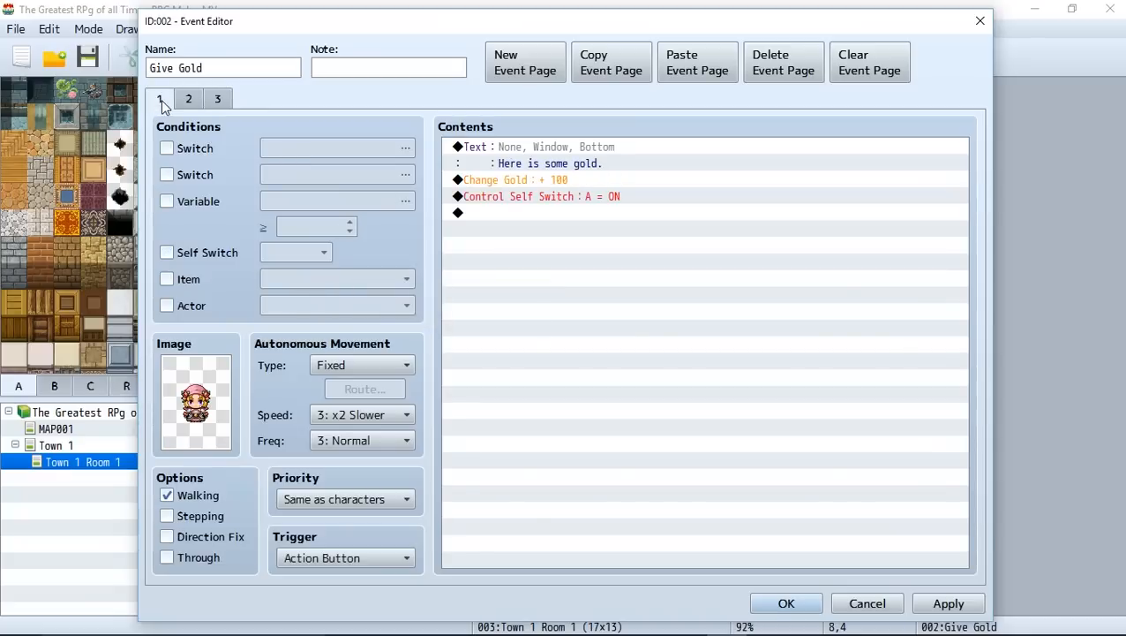
{"action": "left_click", "coordinate": [541, 196]}
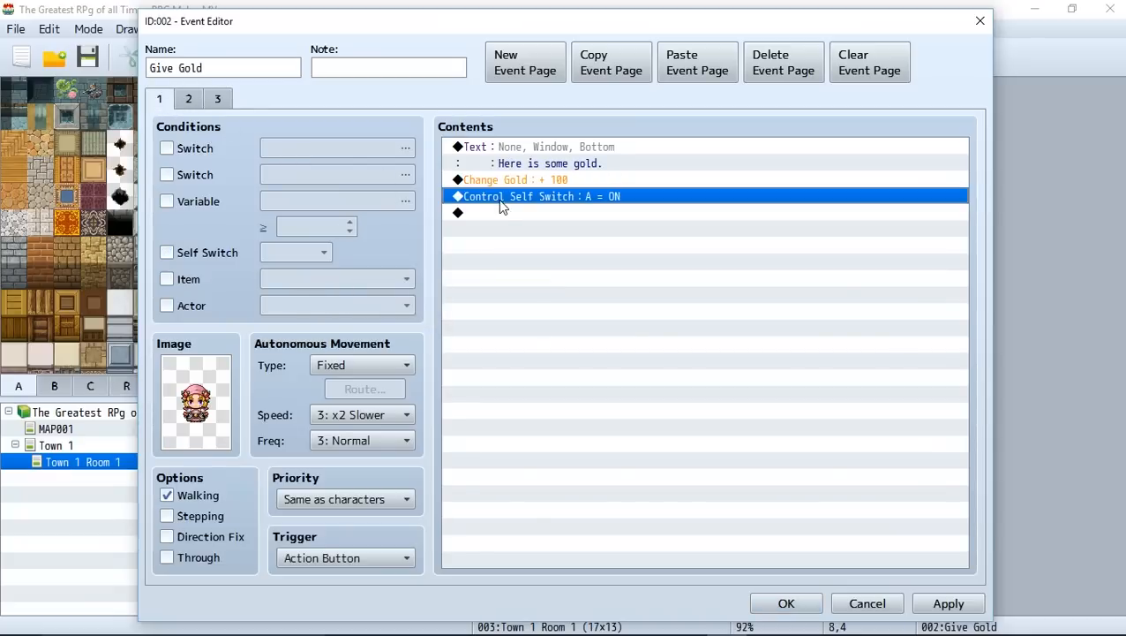
{"action": "left_click", "coordinate": [187, 99]}
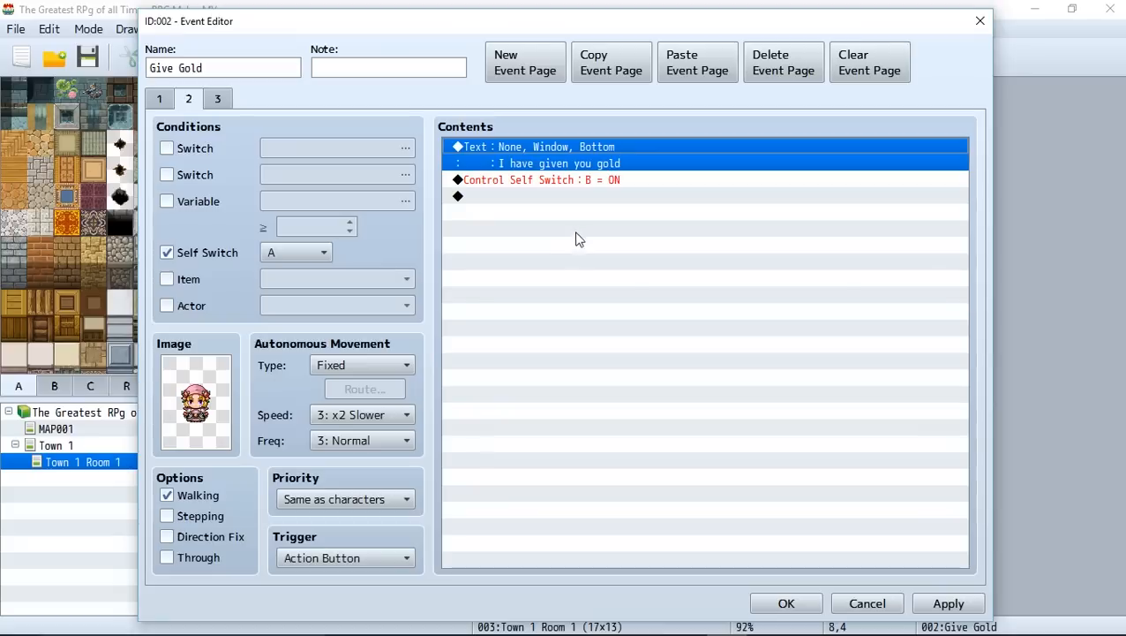
{"action": "left_click", "coordinate": [539, 181]}
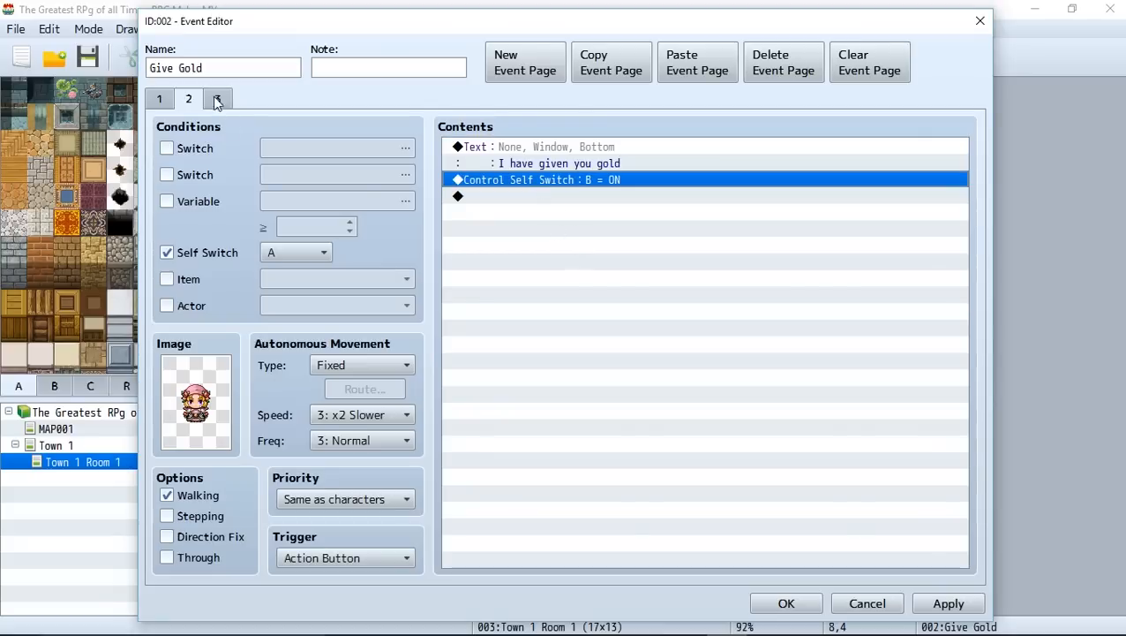
{"action": "left_click", "coordinate": [218, 98]}
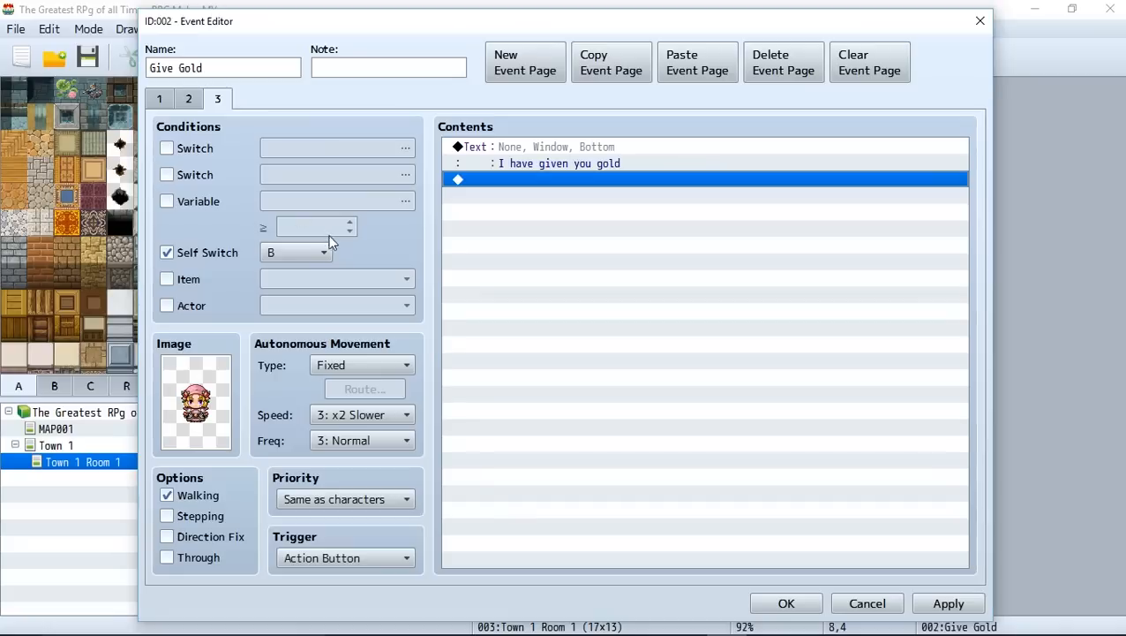
Step: Step through pages 1, 2 and 3 again reviewing conditions, ending on page 3
{"action": "left_click", "coordinate": [187, 99]}
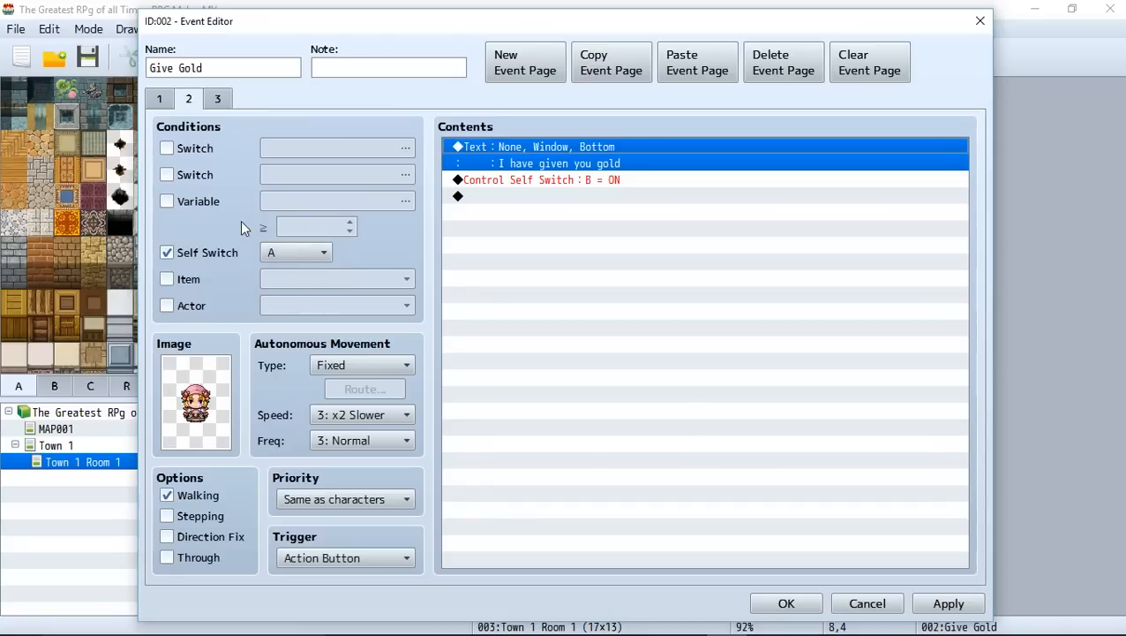
{"action": "mouse_move", "coordinate": [248, 240]}
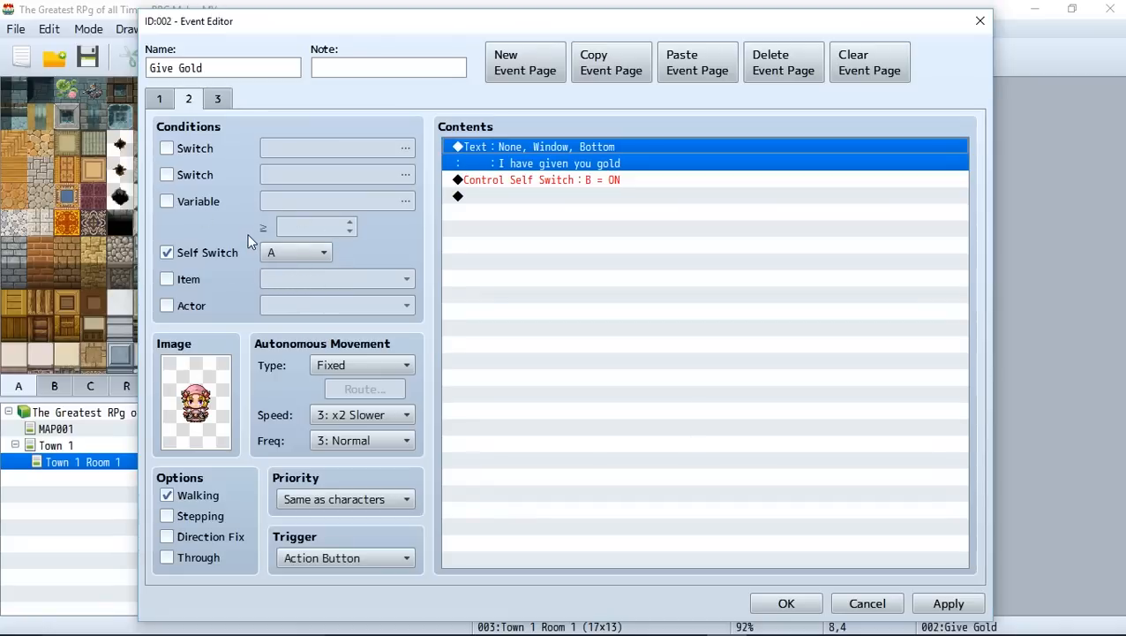
{"action": "mouse_move", "coordinate": [336, 299]}
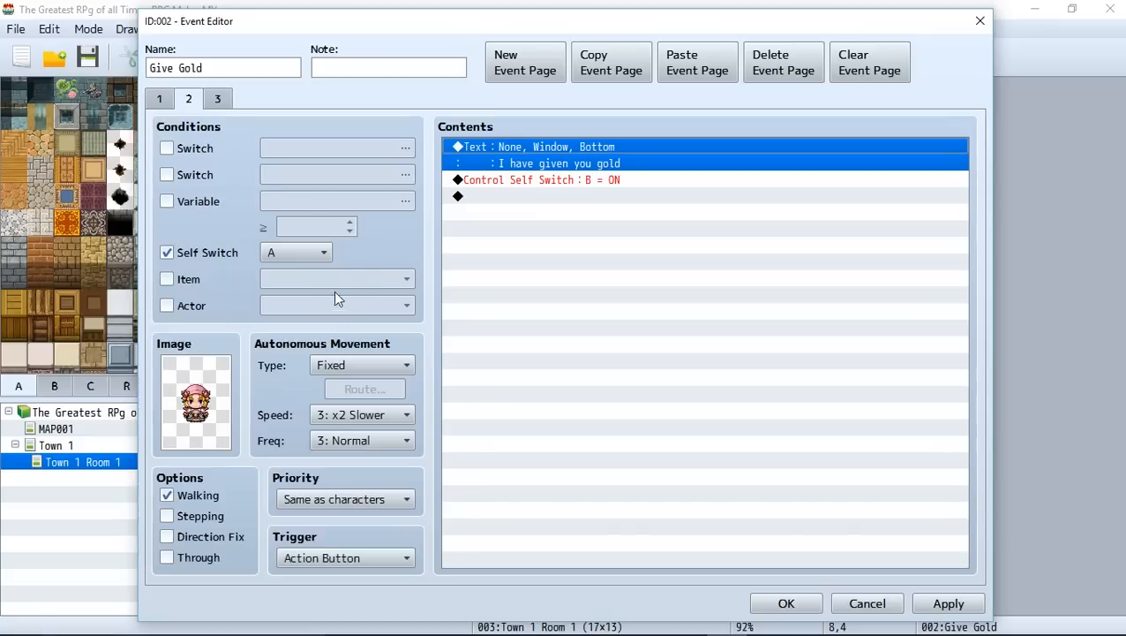
{"action": "mouse_move", "coordinate": [158, 175]}
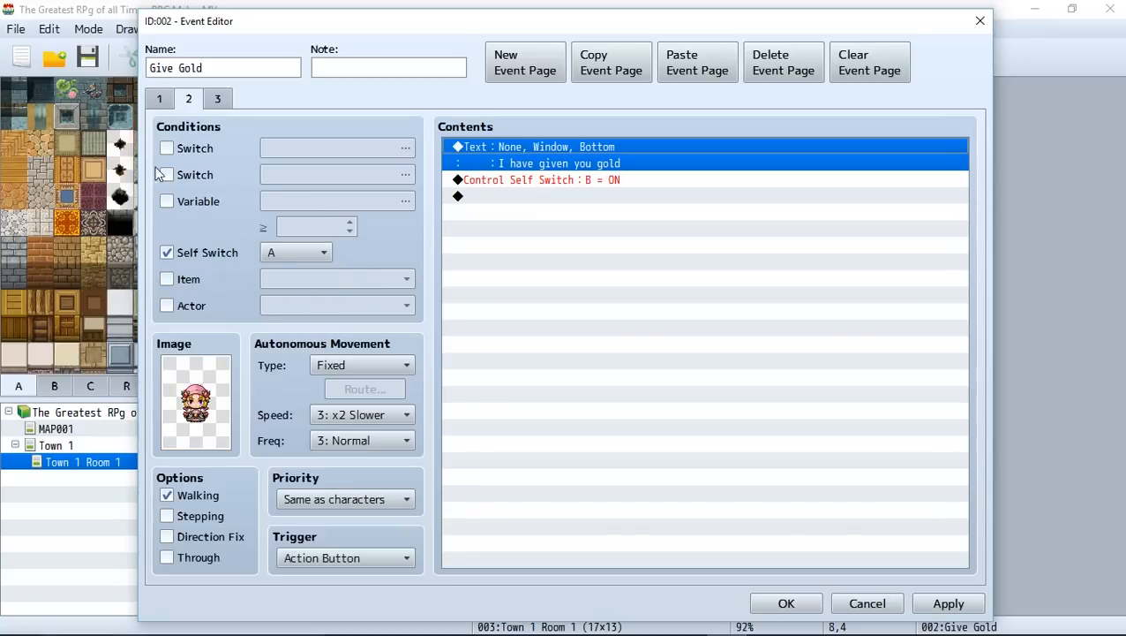
{"action": "left_click", "coordinate": [159, 99]}
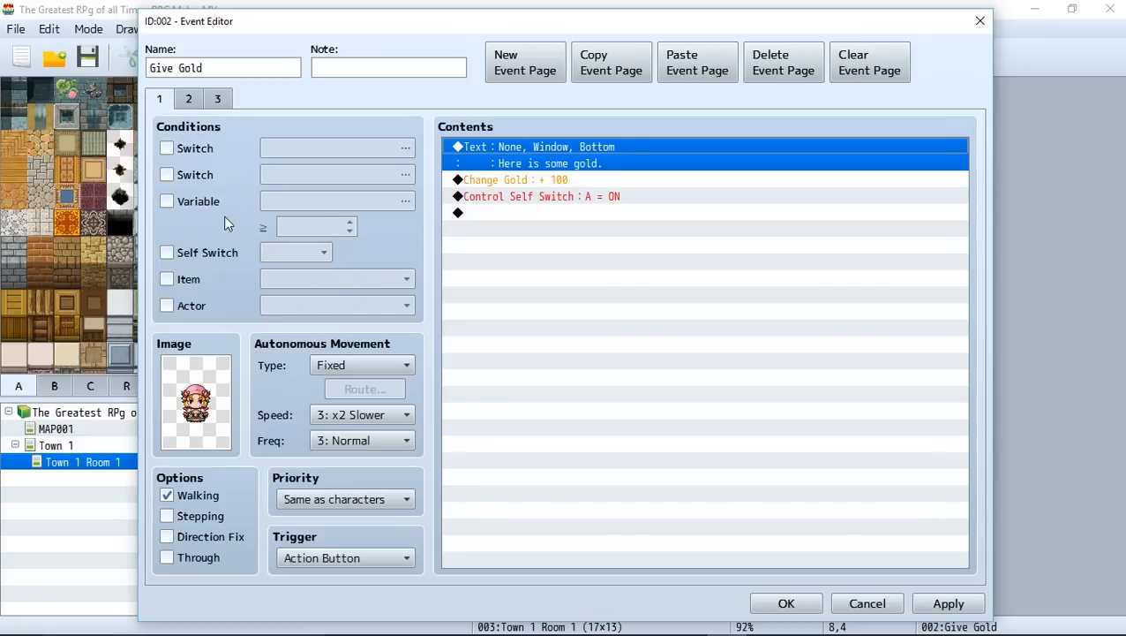
{"action": "mouse_move", "coordinate": [343, 227]}
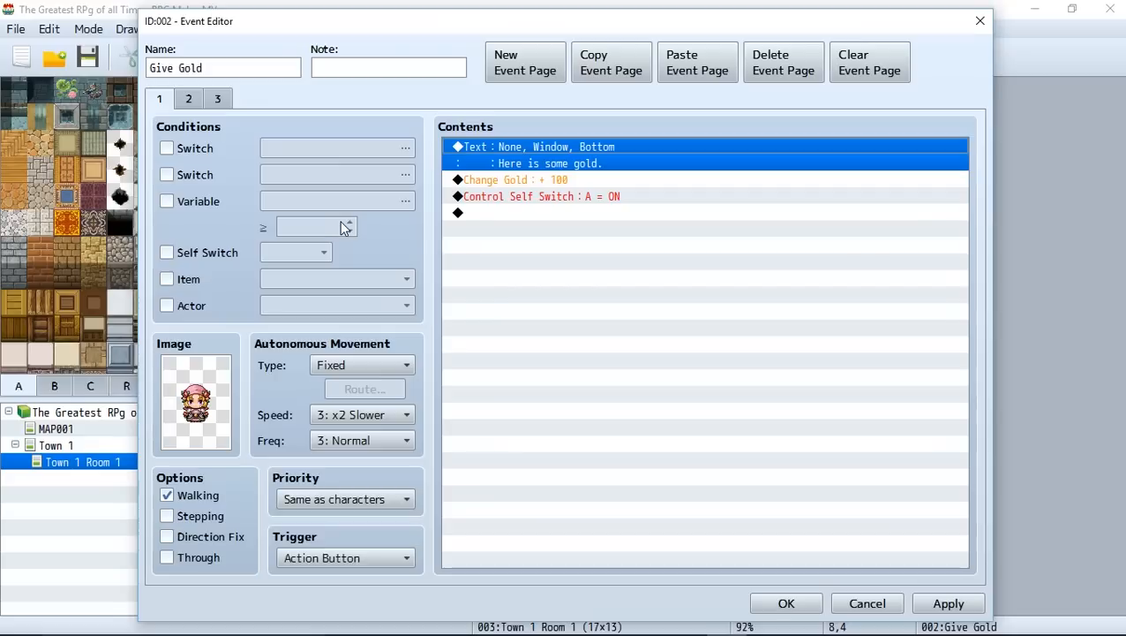
{"action": "mouse_move", "coordinate": [521, 196]}
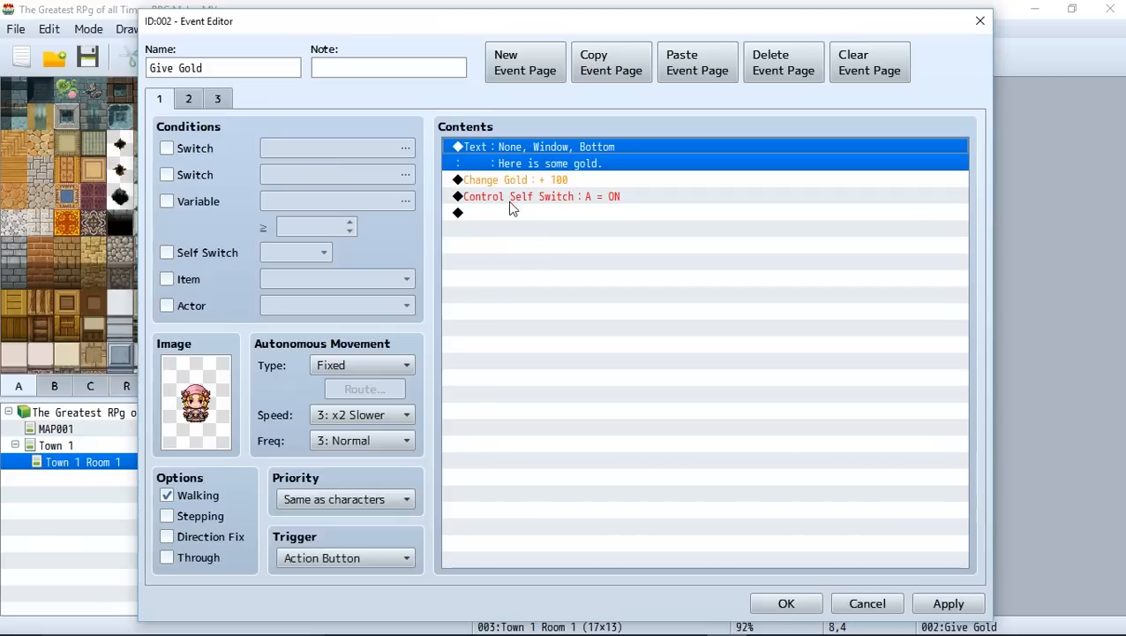
{"action": "left_click", "coordinate": [538, 196]}
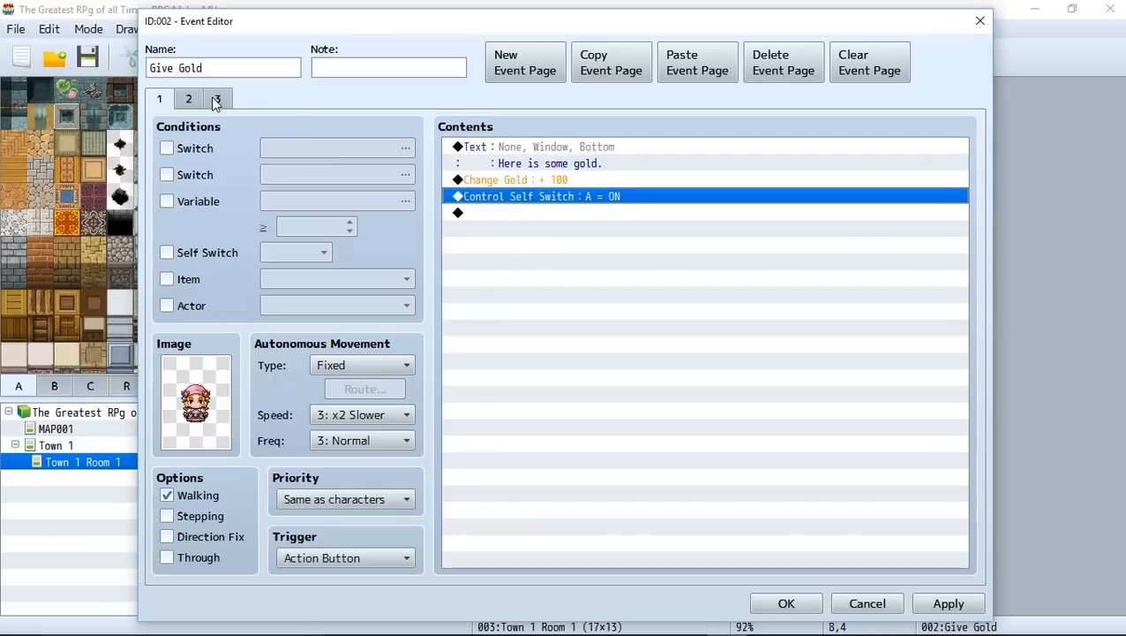
{"action": "left_click", "coordinate": [217, 99]}
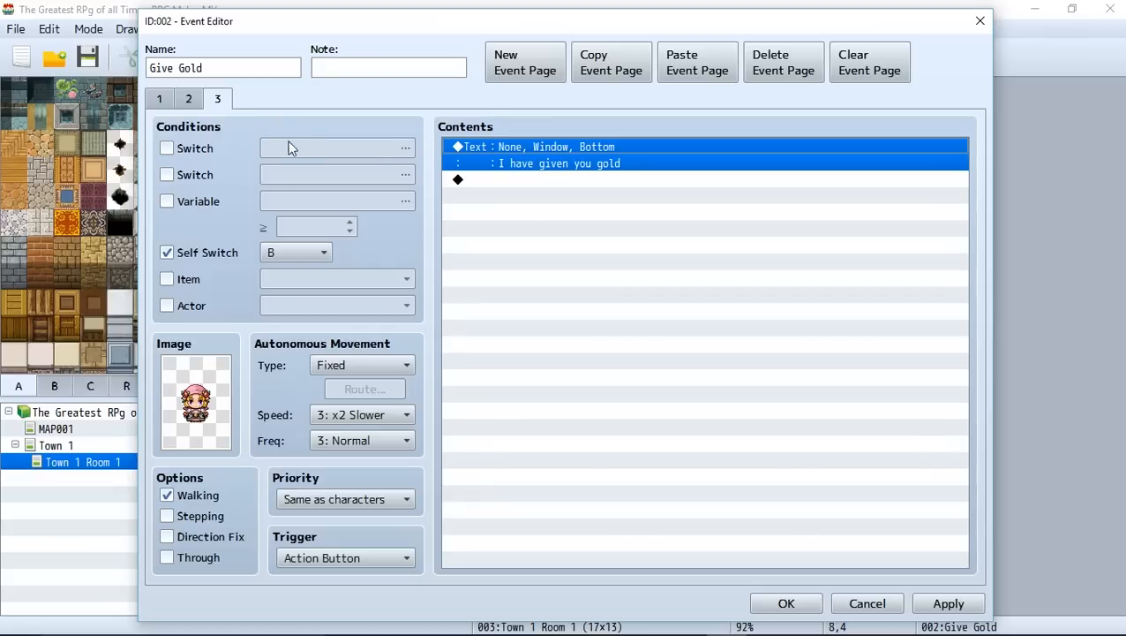
{"action": "mouse_move", "coordinate": [385, 264]}
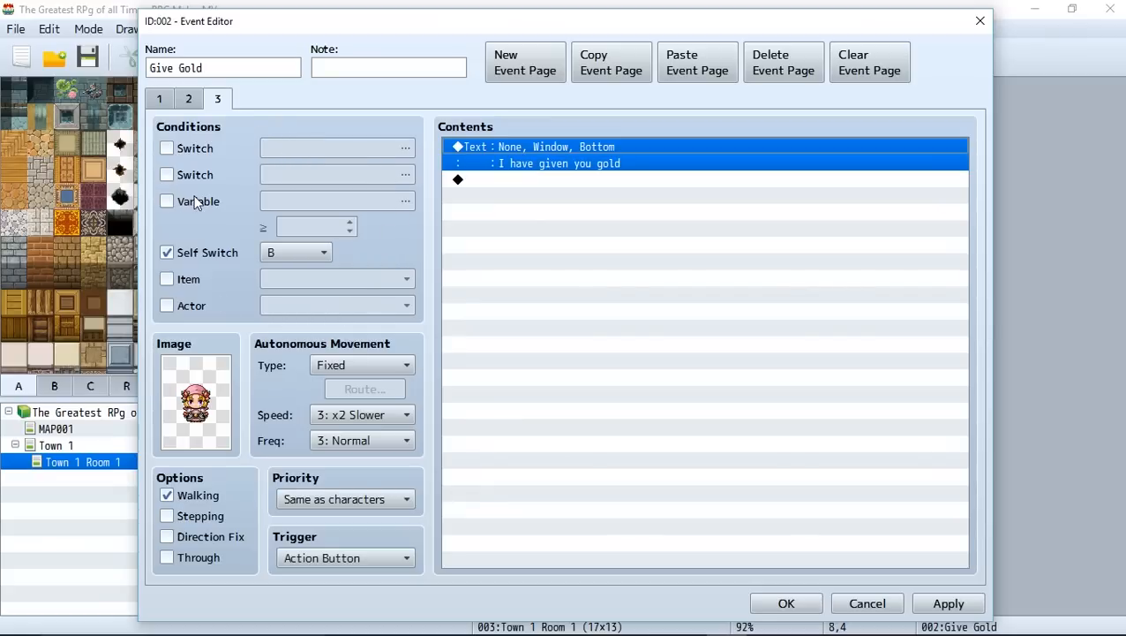
{"action": "left_click", "coordinate": [187, 99]}
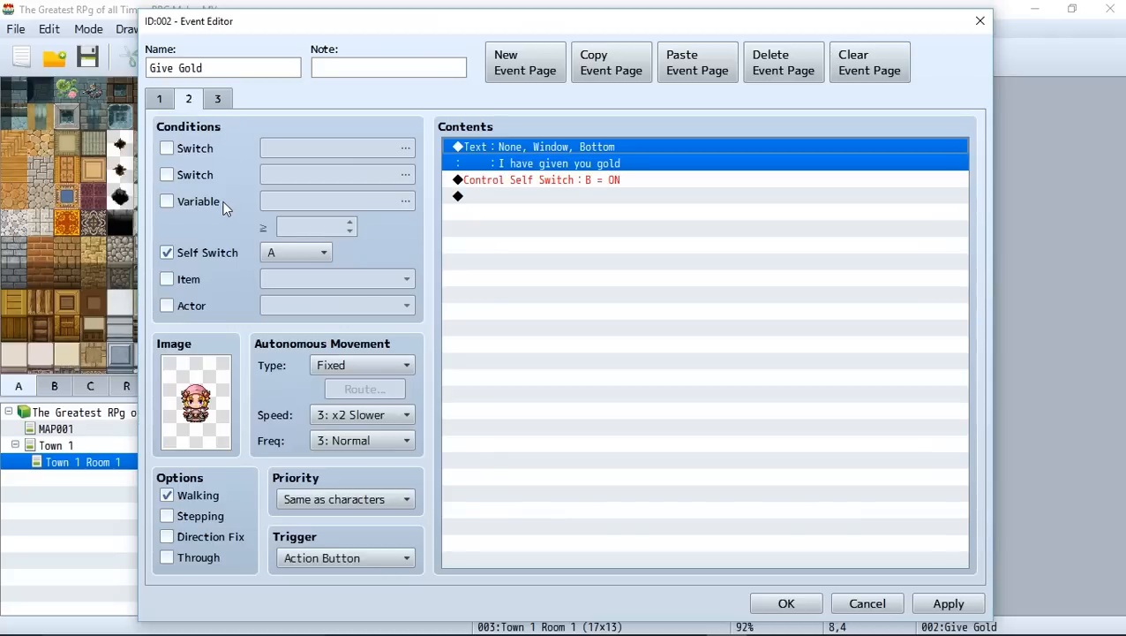
{"action": "mouse_move", "coordinate": [302, 326]}
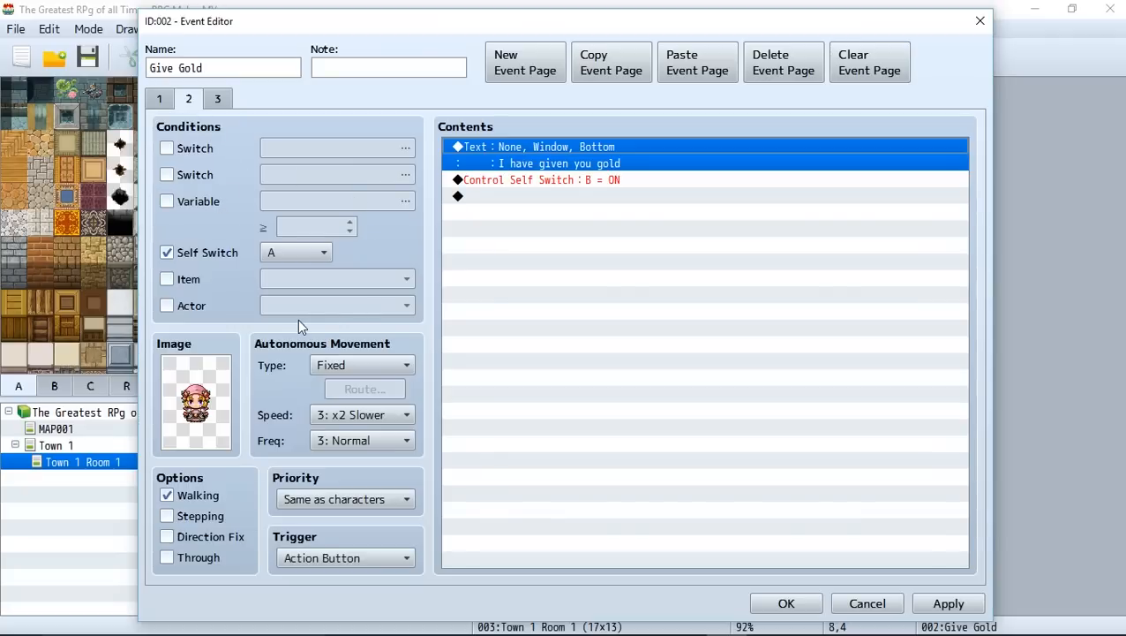
{"action": "mouse_move", "coordinate": [268, 318]}
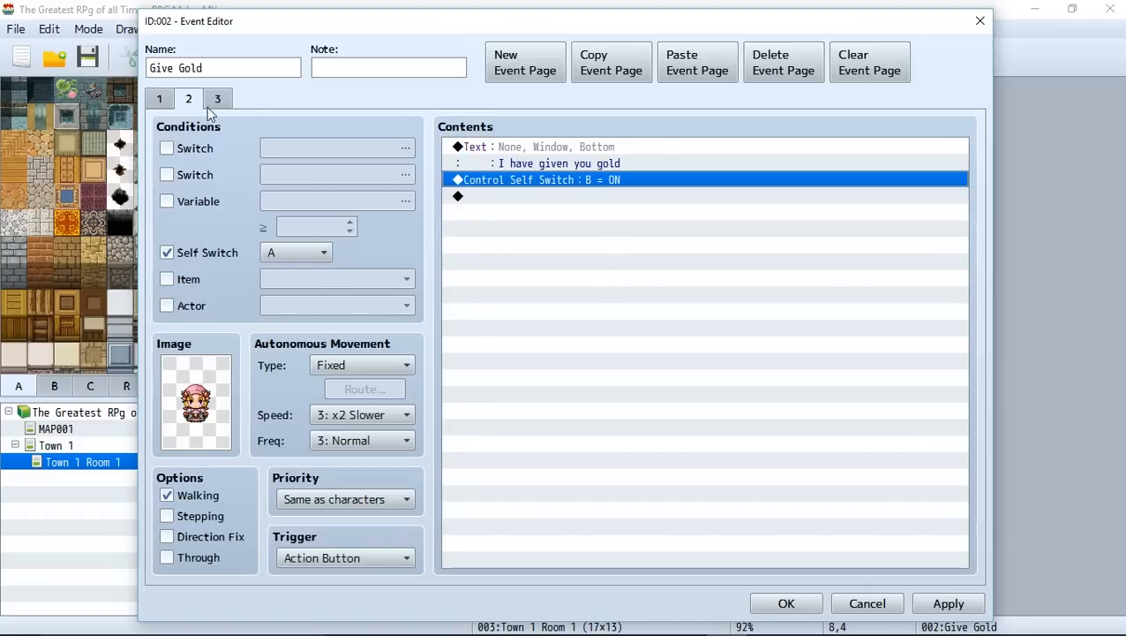
{"action": "left_click", "coordinate": [217, 99]}
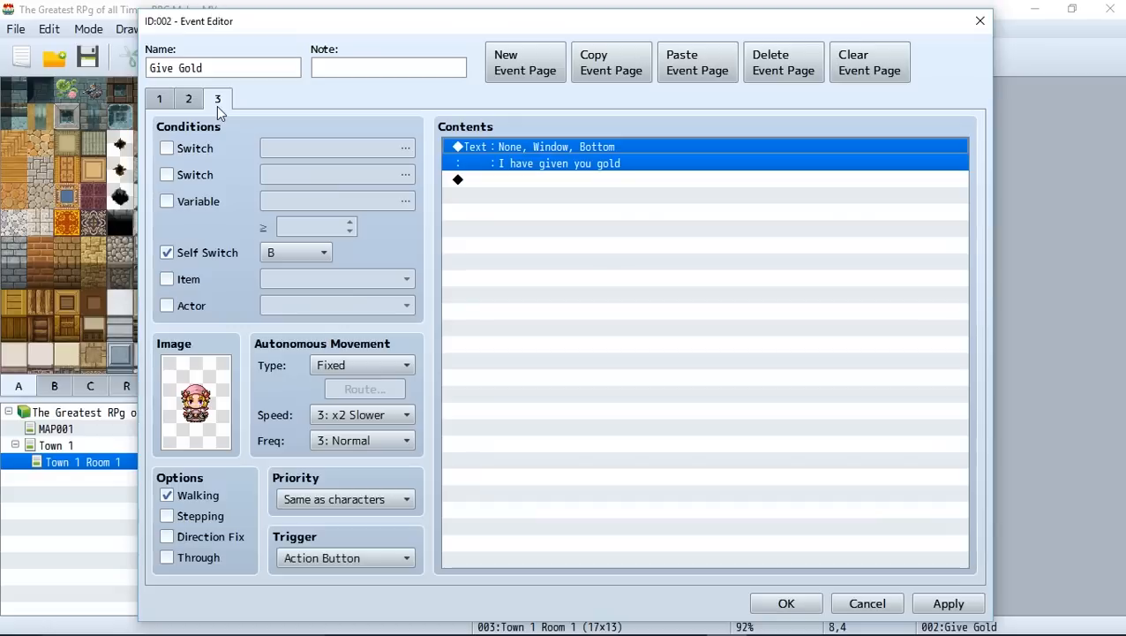
{"action": "mouse_move", "coordinate": [301, 330]}
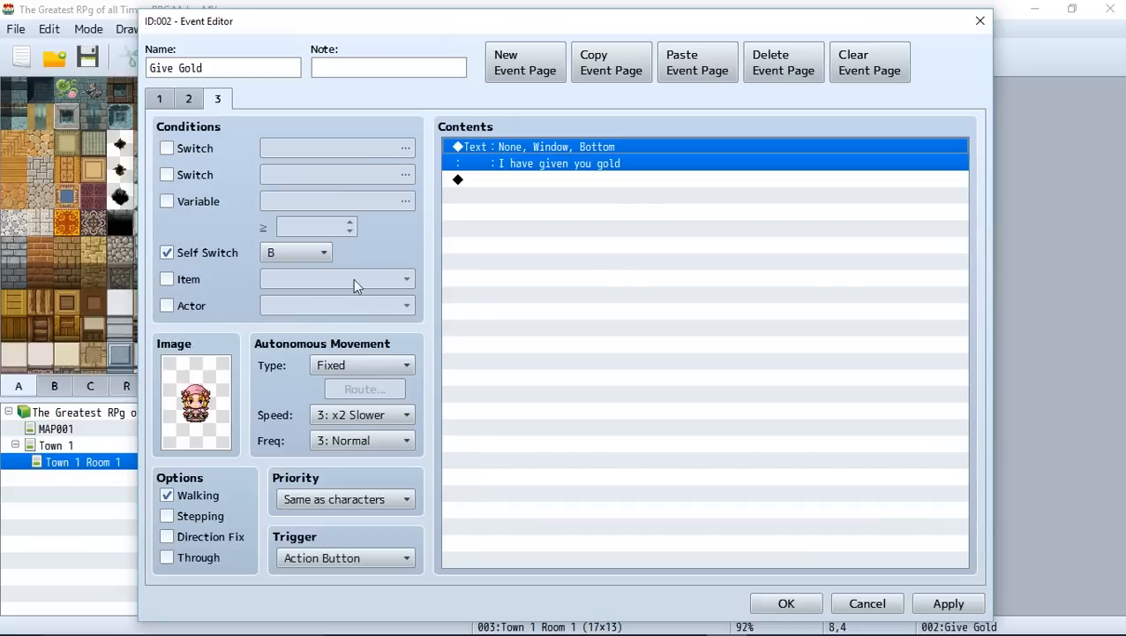
Step: Replace page 3's message text with 'Page 3 is HERE!'
{"action": "double_click", "coordinate": [556, 147]}
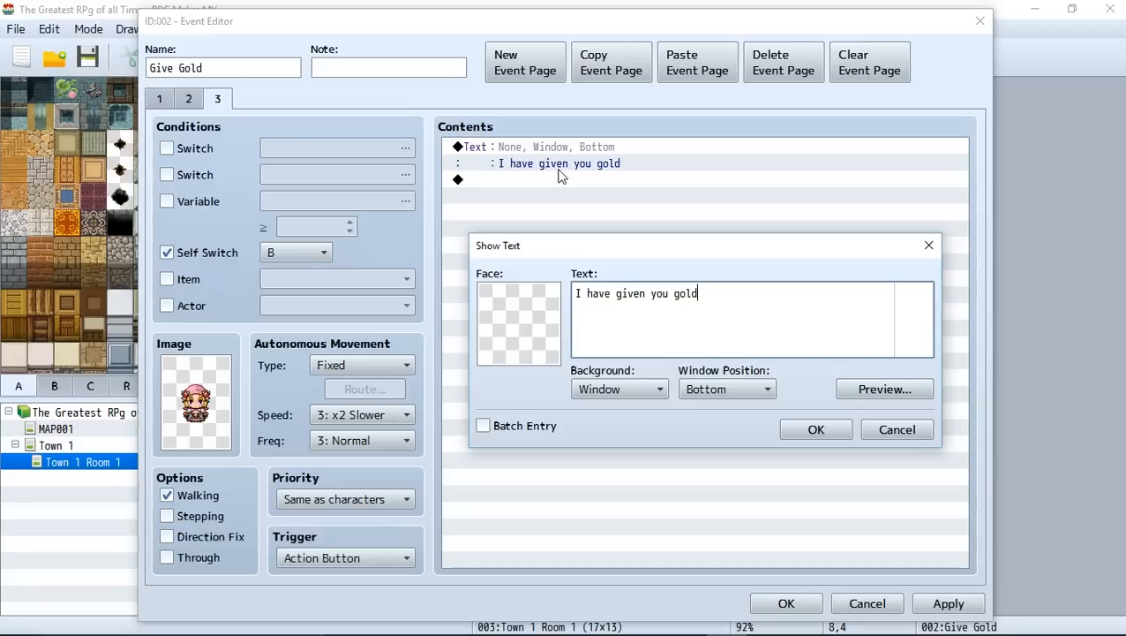
{"action": "triple_click", "coordinate": [636, 293]}
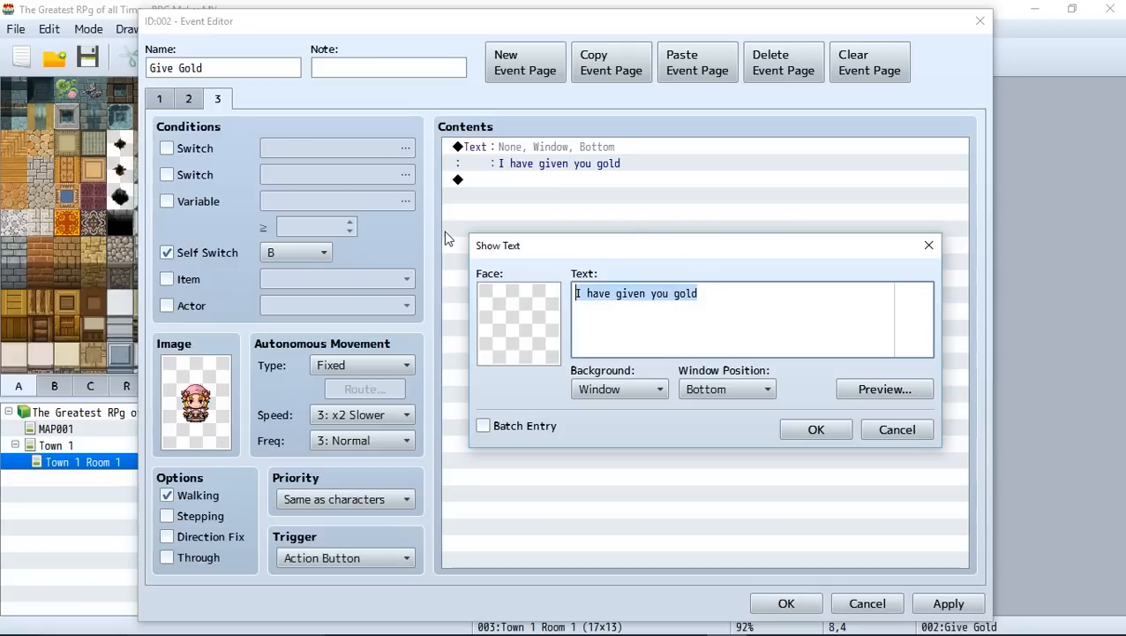
{"action": "type", "text": "Page 3 is H"}
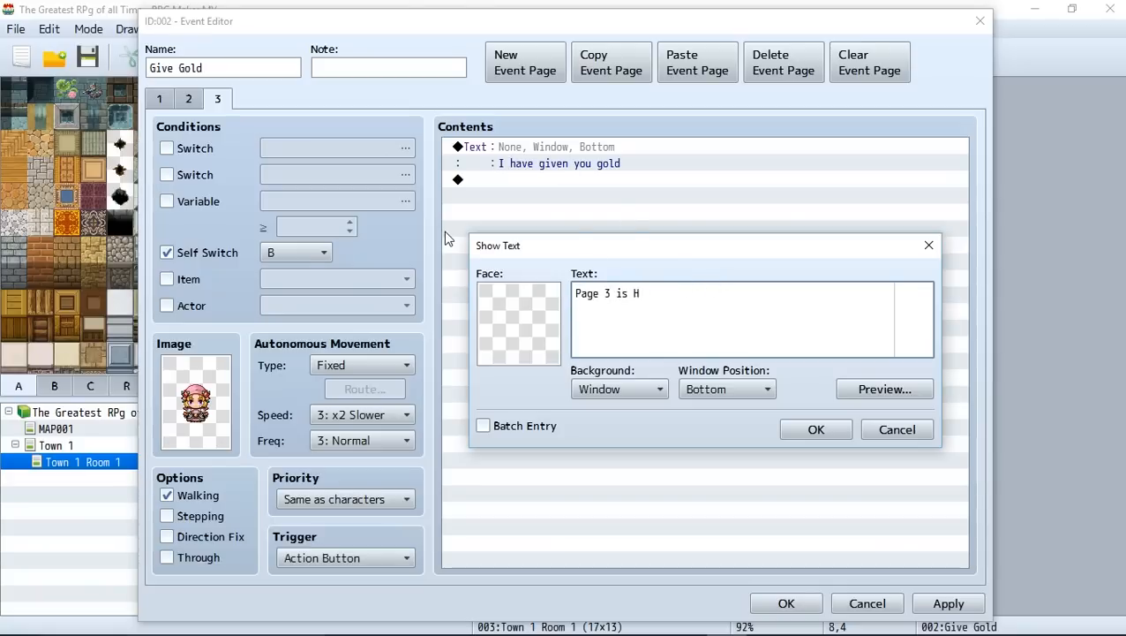
{"action": "type", "text": "ERE!"}
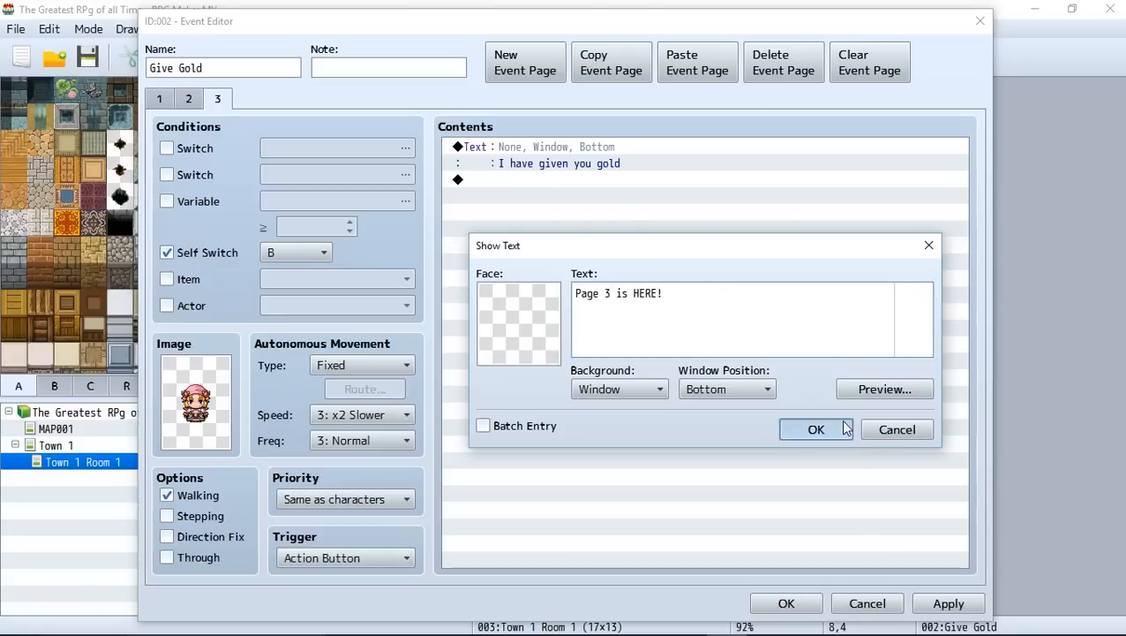
{"action": "left_click", "coordinate": [816, 428]}
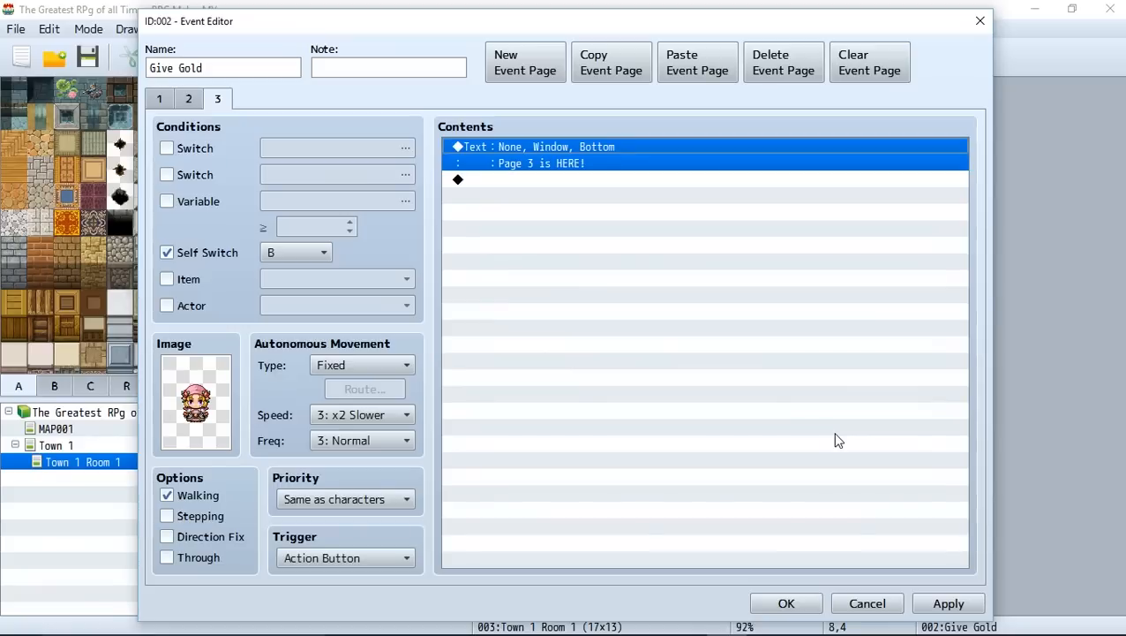
{"action": "mouse_move", "coordinate": [701, 371]}
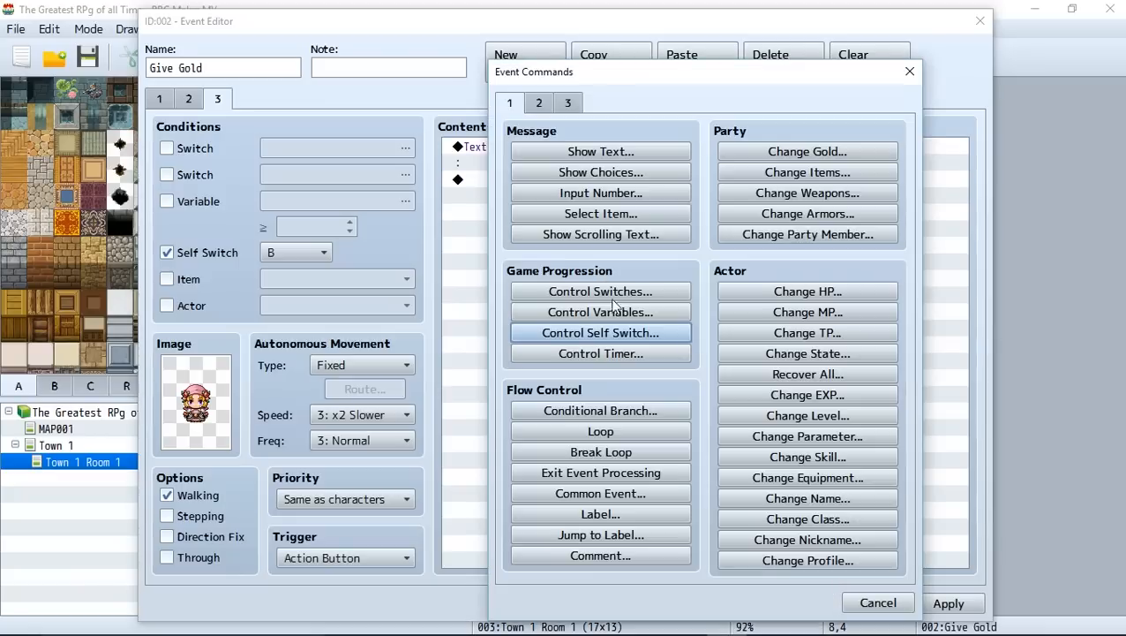
Step: Add a Control Self Switch command setting A to OFF and confirm the event
{"action": "left_click", "coordinate": [601, 331]}
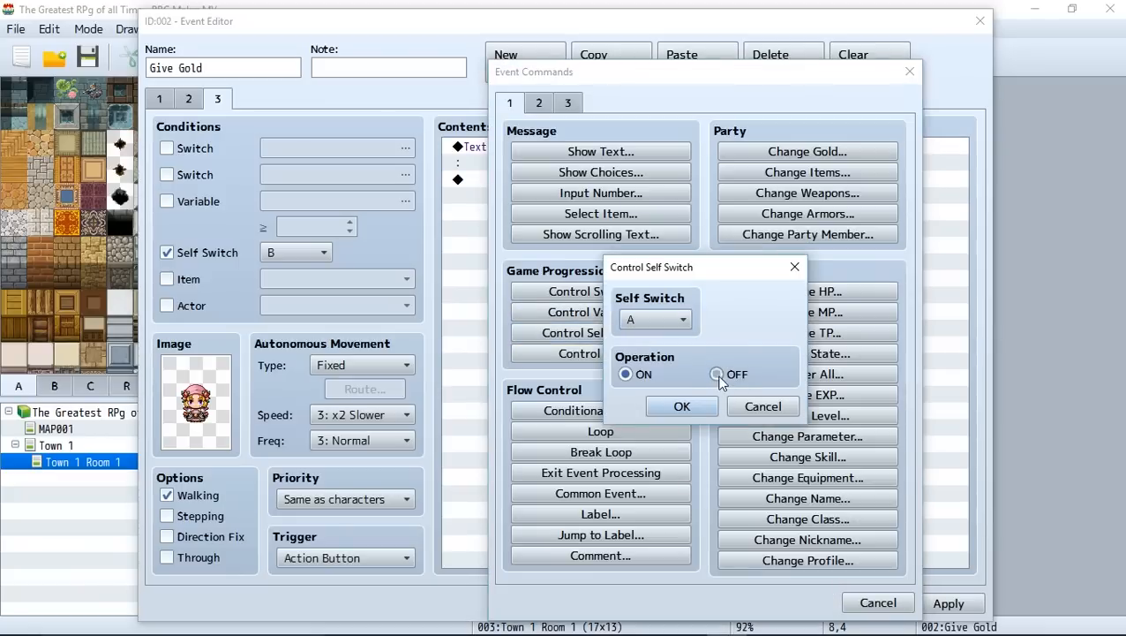
{"action": "left_click", "coordinate": [682, 406]}
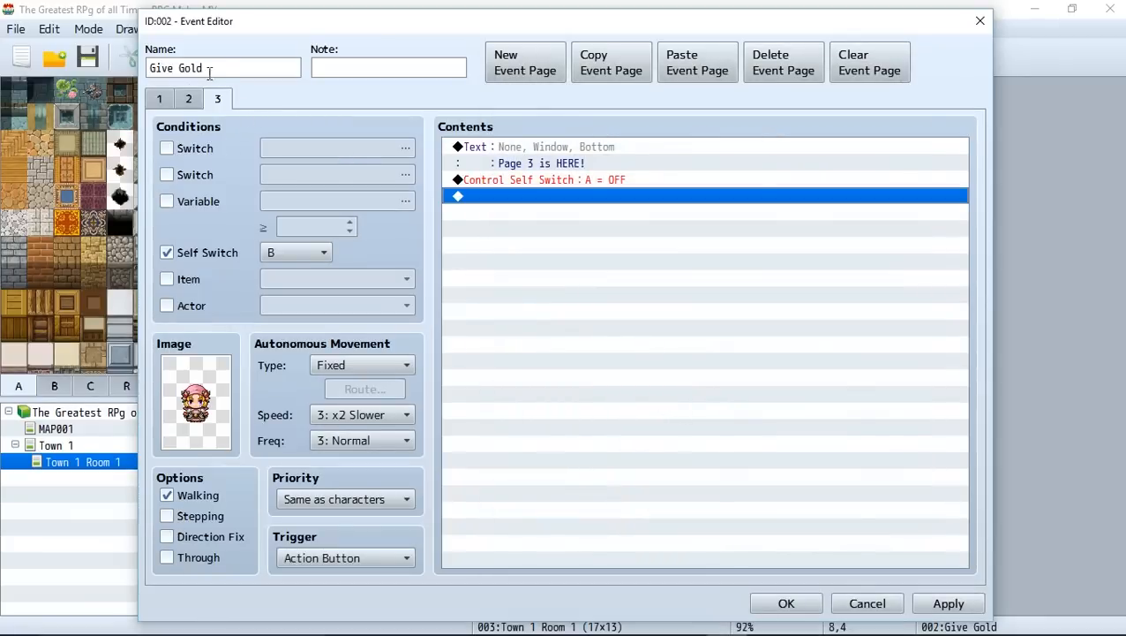
{"action": "mouse_move", "coordinate": [274, 203]}
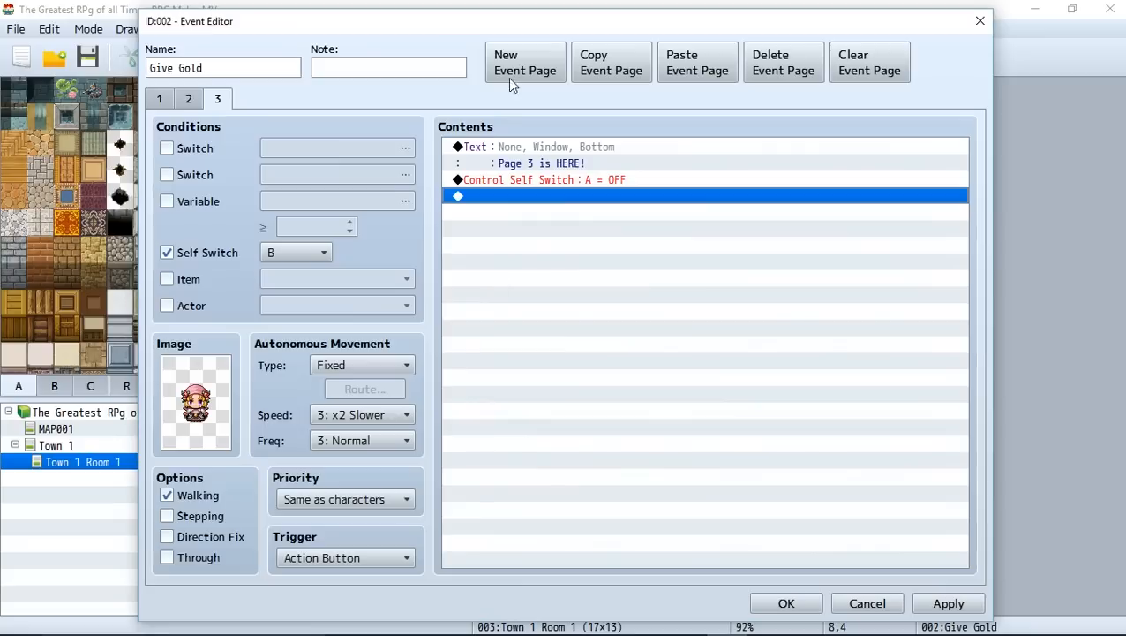
{"action": "left_click", "coordinate": [582, 180]}
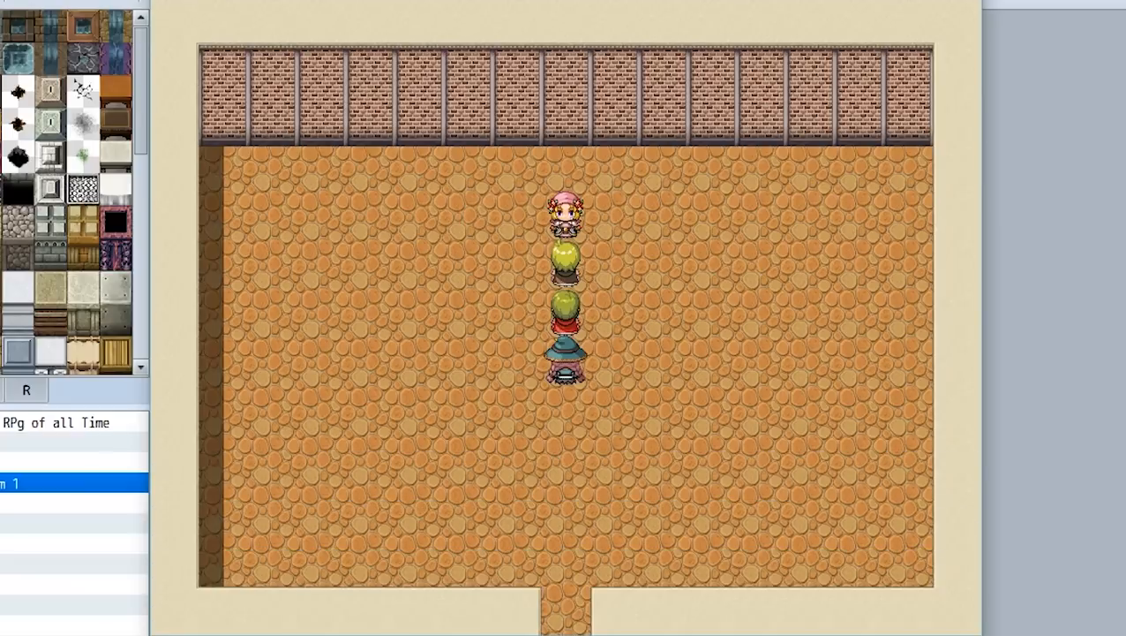
Step: Bring up the in-game party menu during the playtest to check the 100 gold total
{"action": "key", "text": "Escape"}
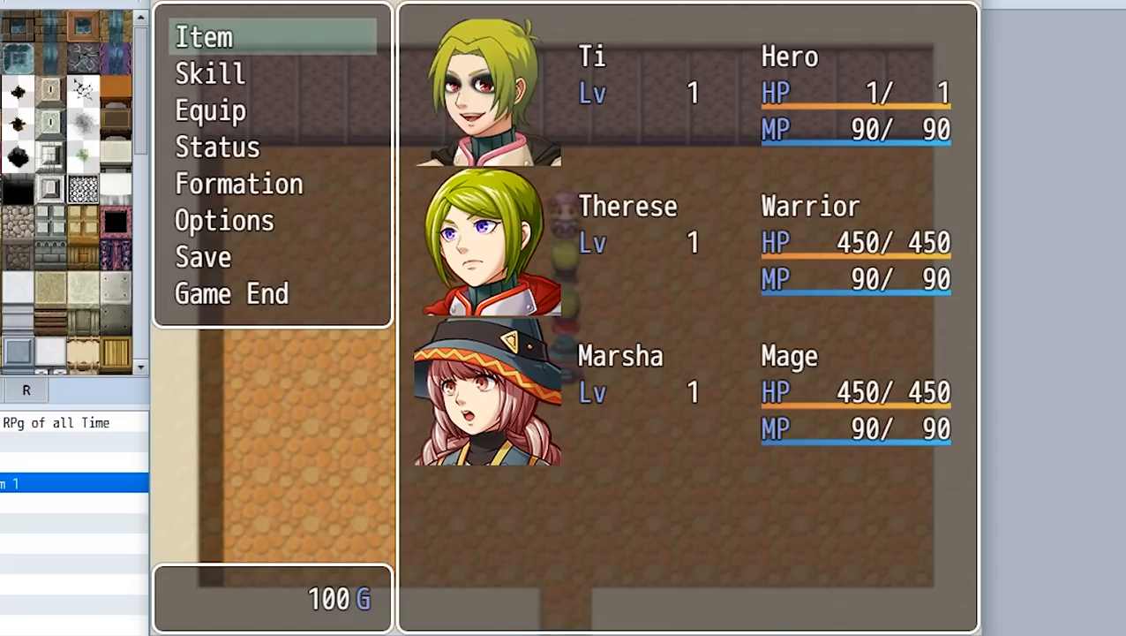